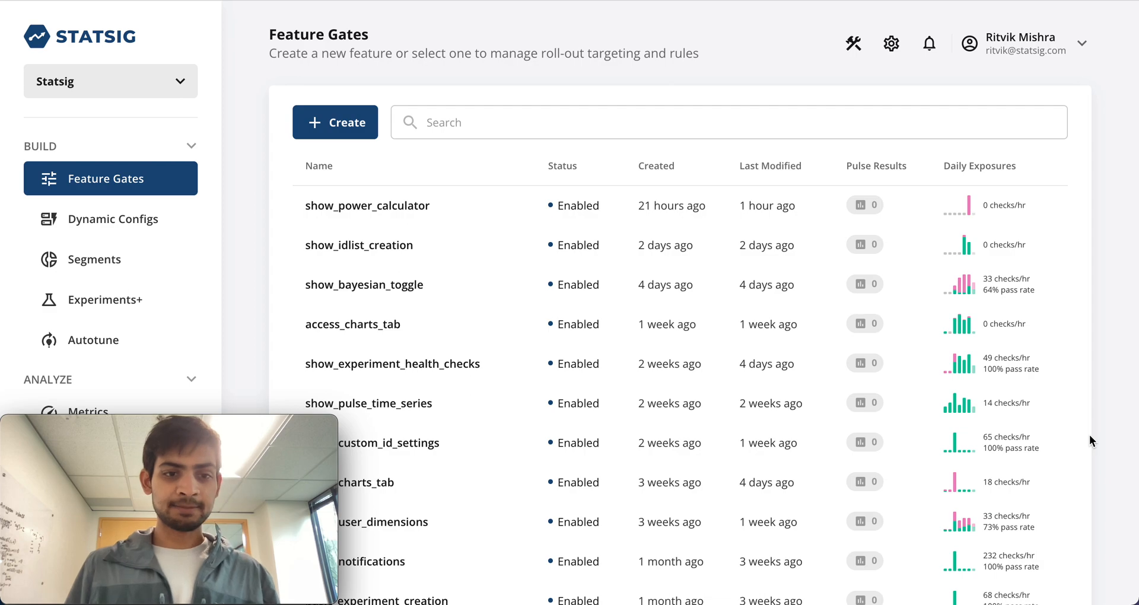
mouse_move(653, 343)
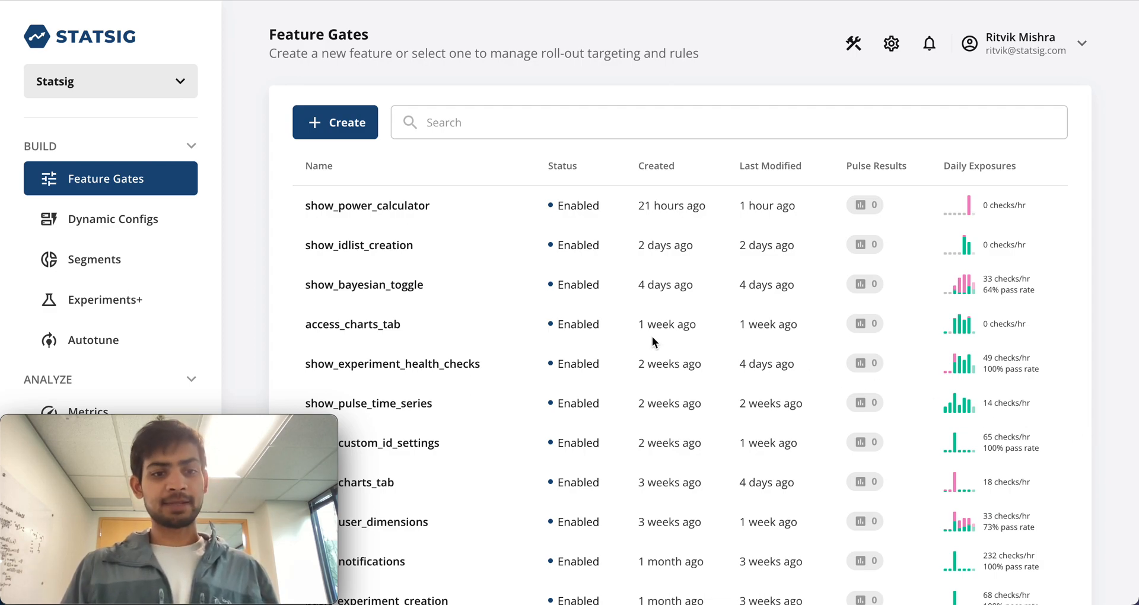
mouse_move(123, 305)
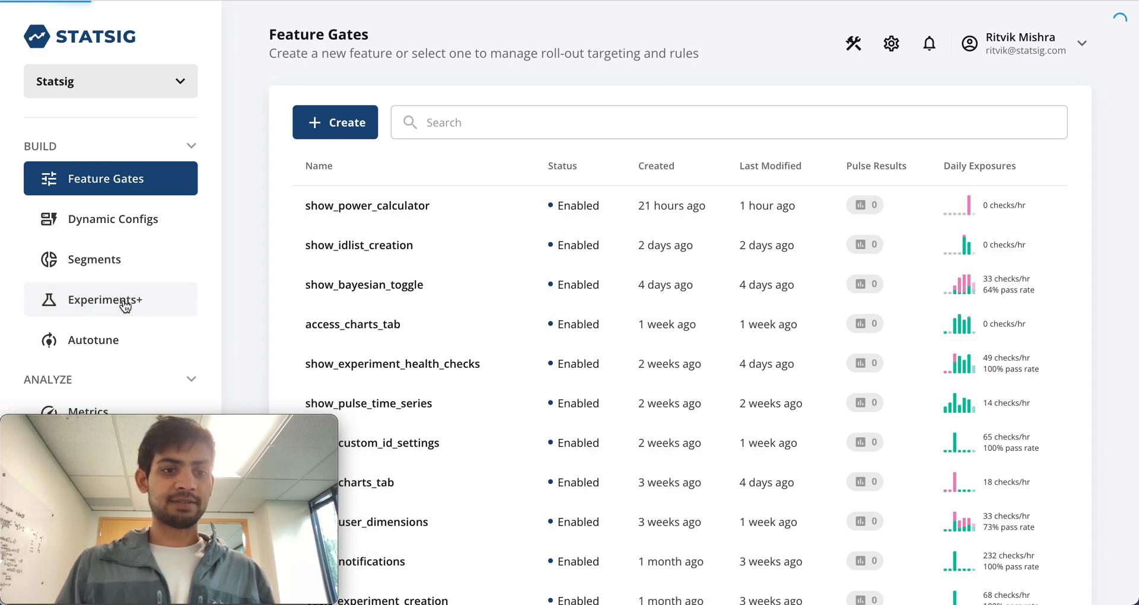
Switch from the feature gates overview to the Experiments list.
click(110, 299)
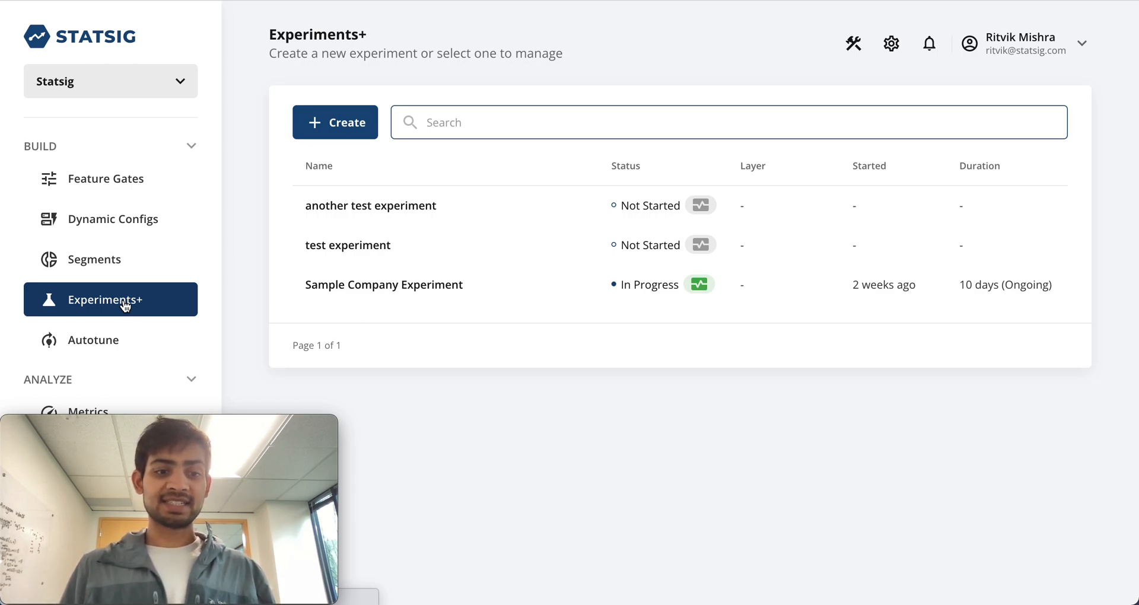
mouse_move(257, 160)
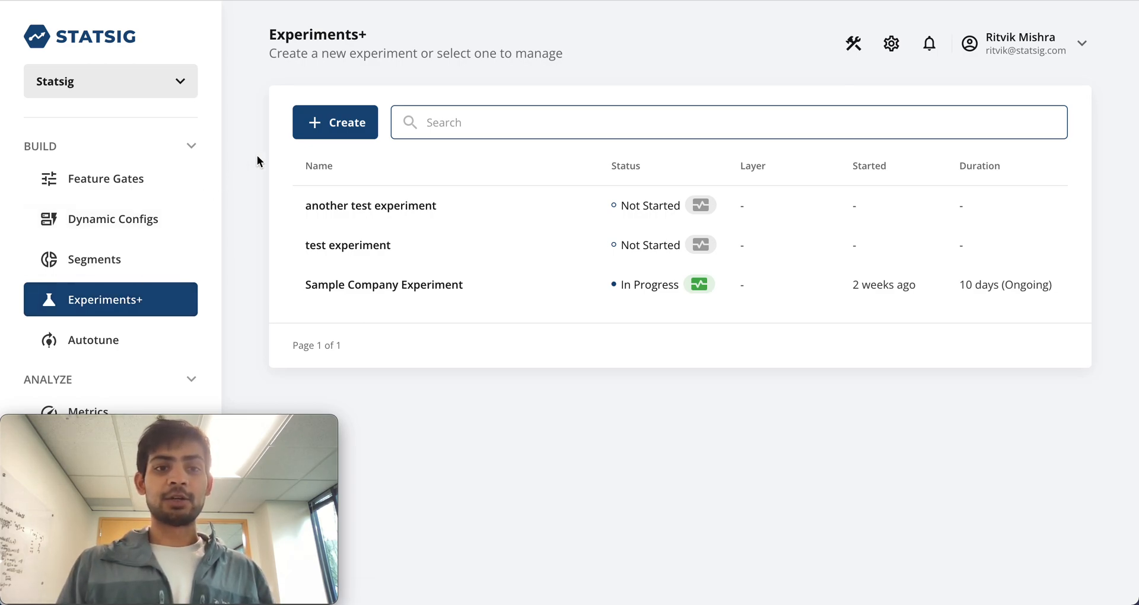
mouse_move(335, 123)
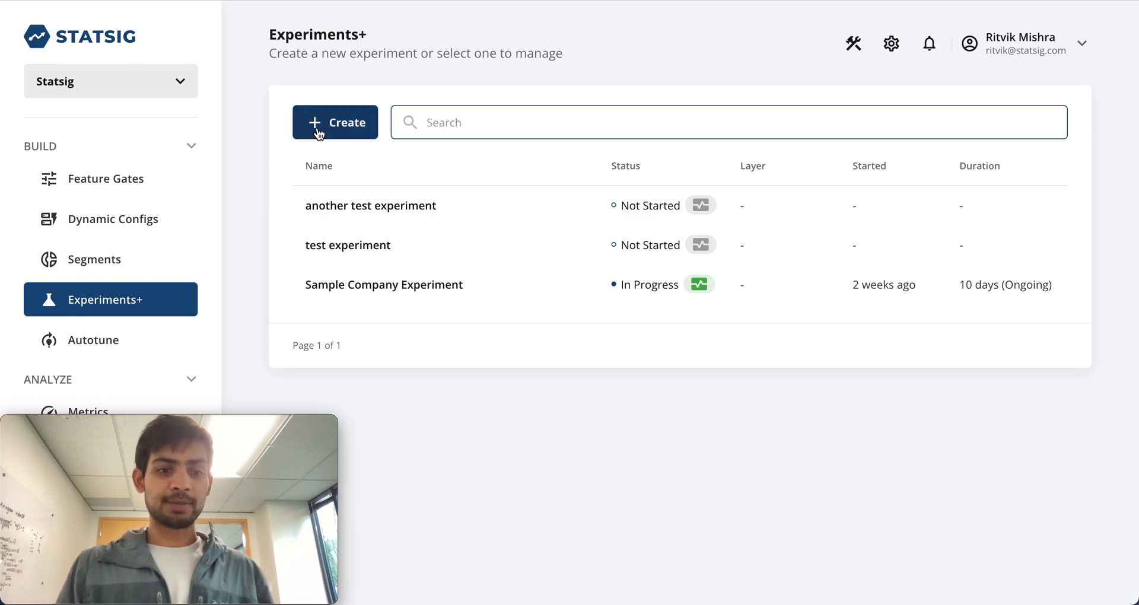
Start a new experiment named 'Demo experiment for video'.
click(334, 123)
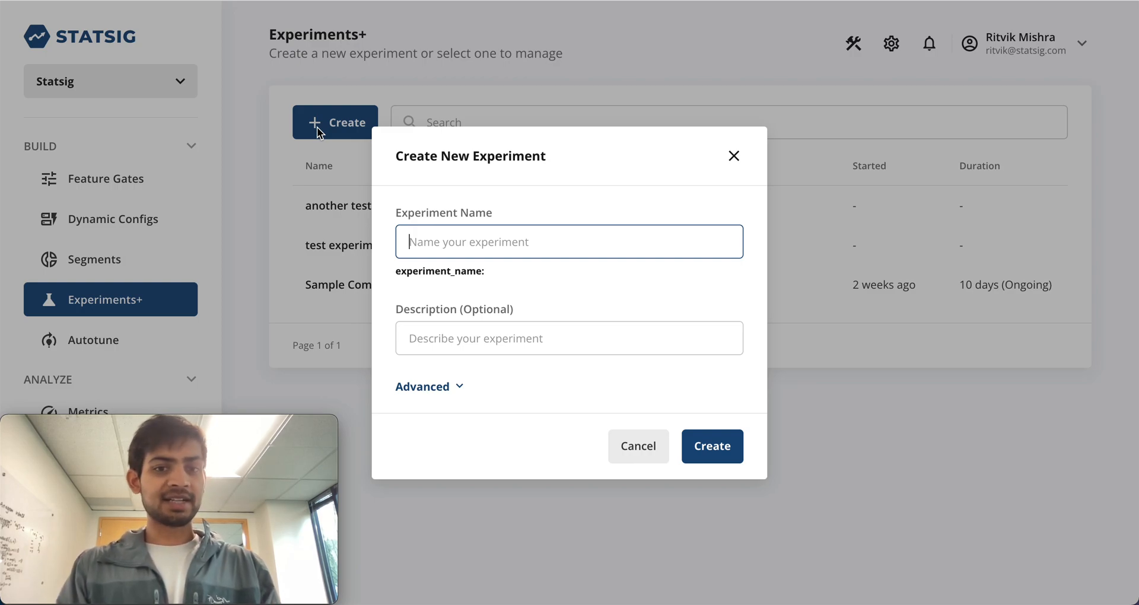
text(Demo)
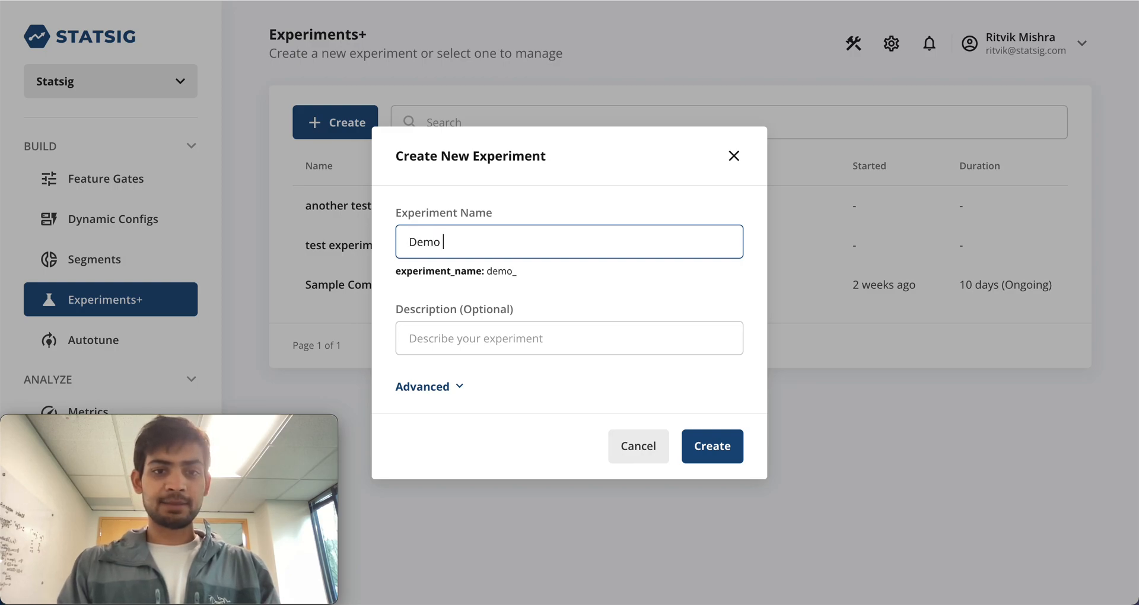
text(experiment for video)
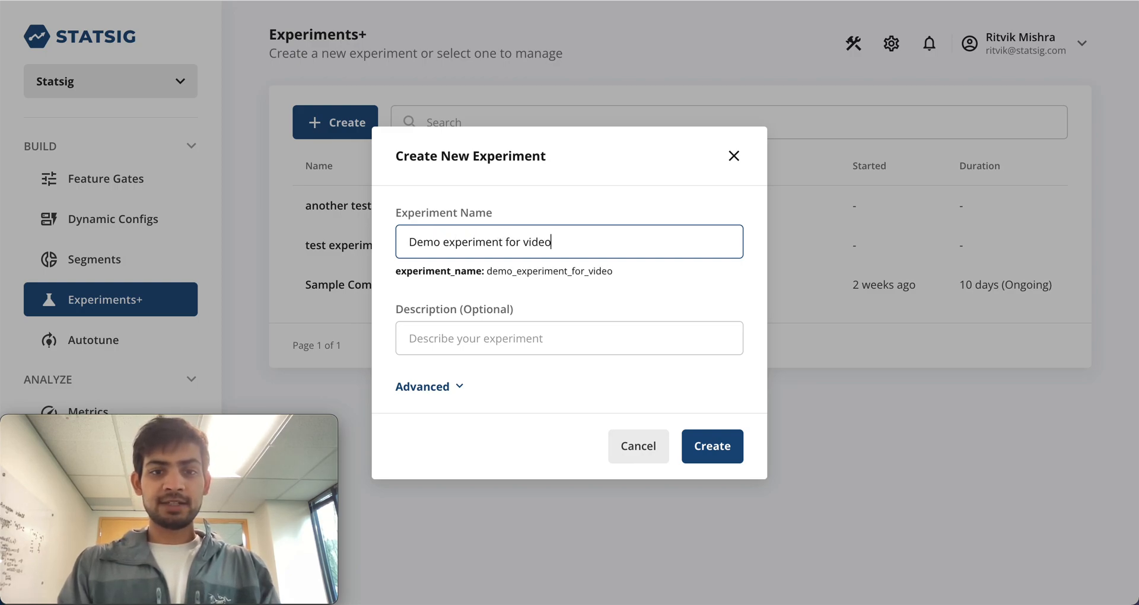
Describe it as an experiment created for the demo video and reveal Advanced options.
click(569, 338)
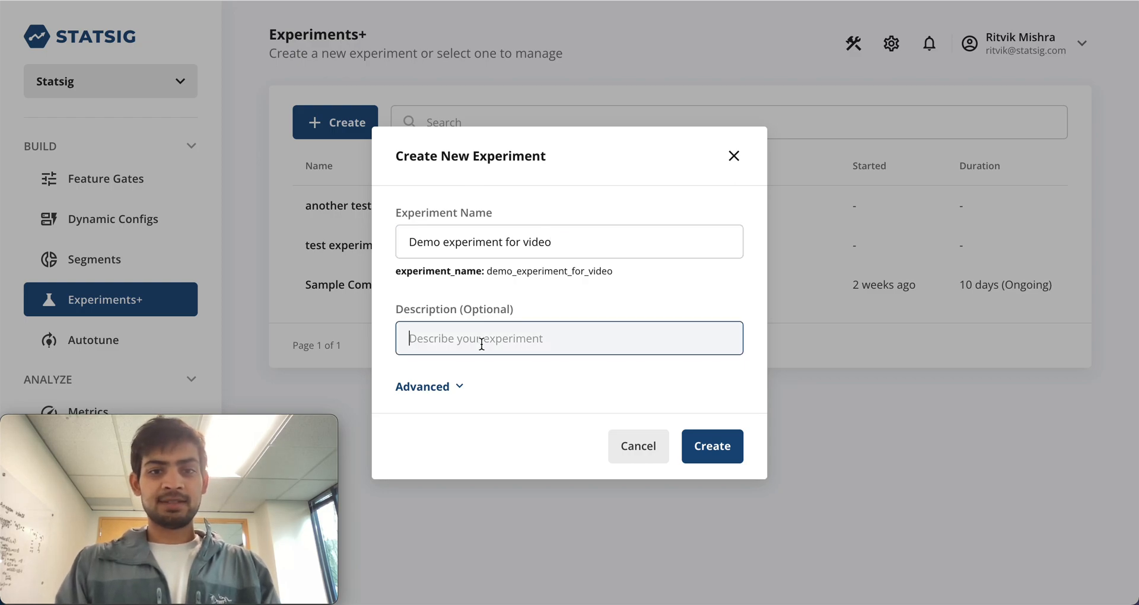
text(An experiment created for the d)
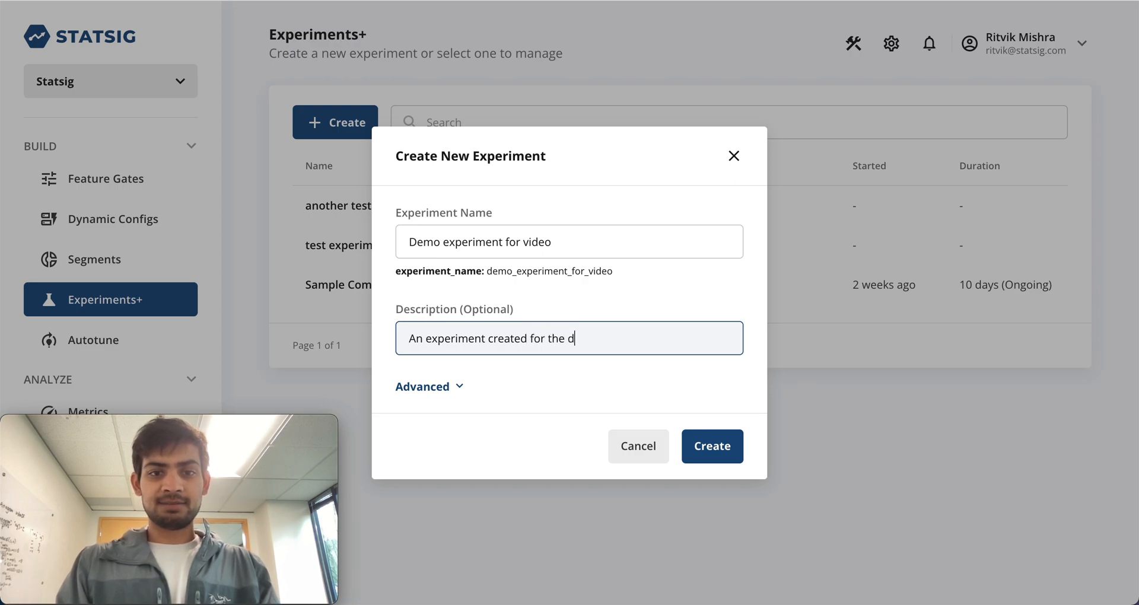
text(emo video)
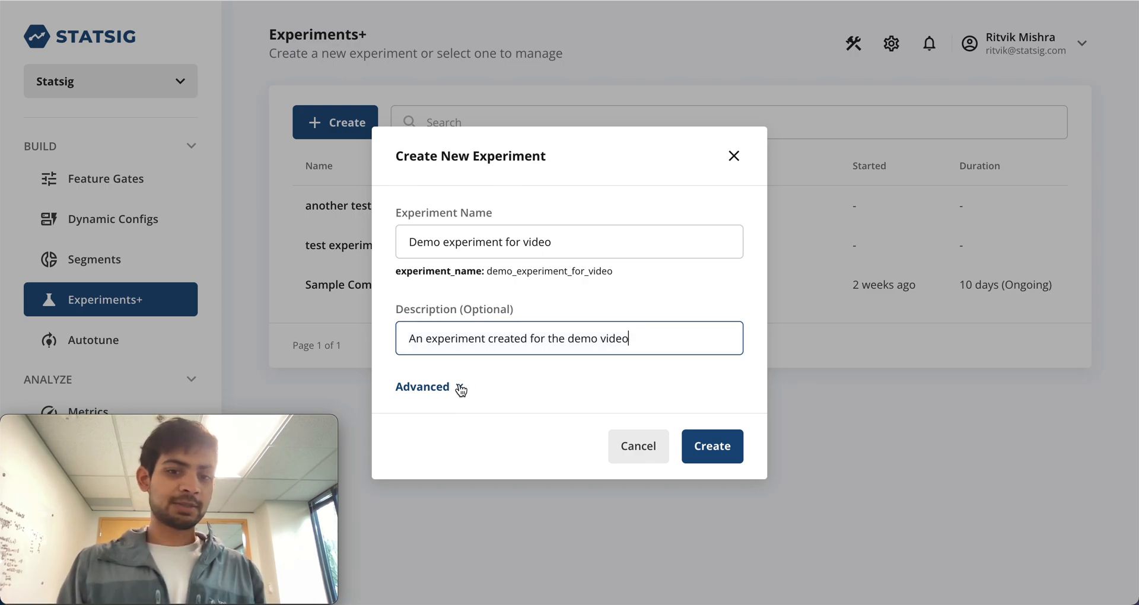
click(423, 387)
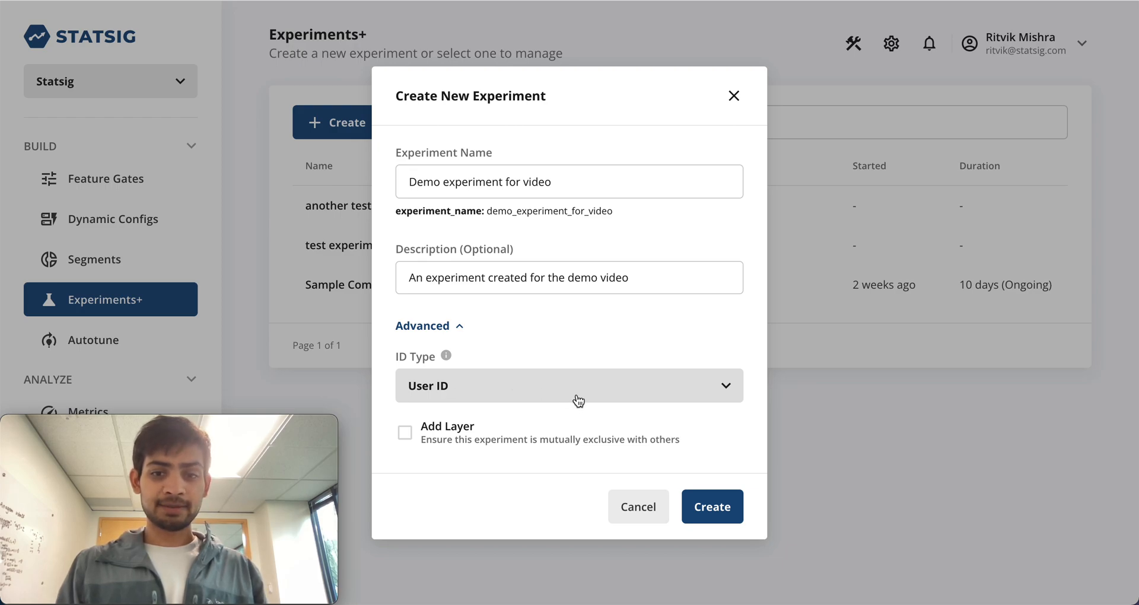
Show the ID type choices: User ID, Stable ID and companyID.
click(568, 386)
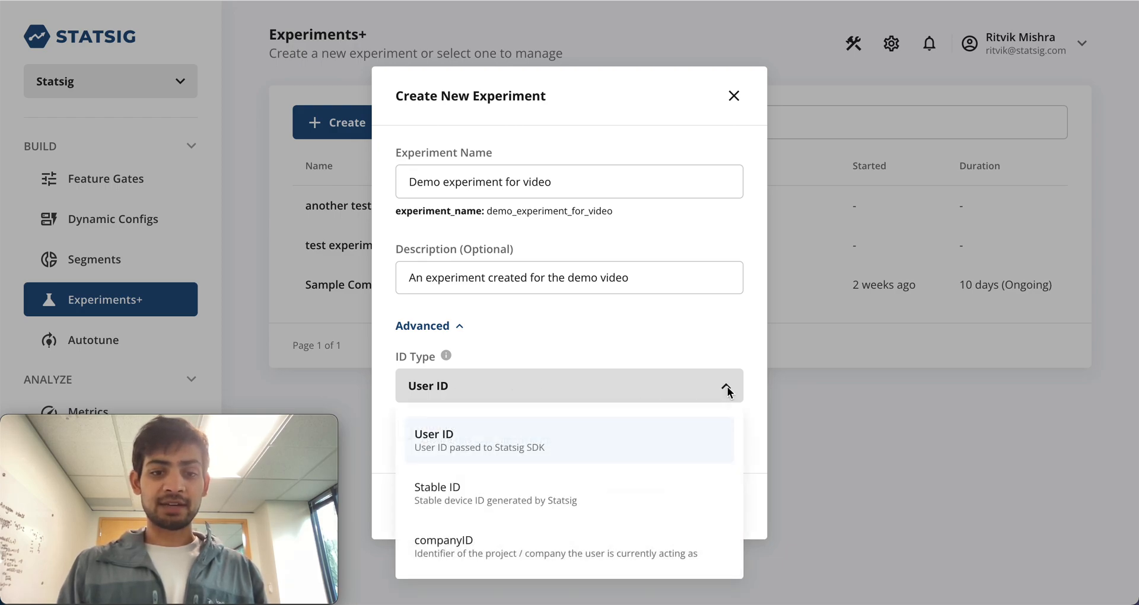
mouse_move(702, 415)
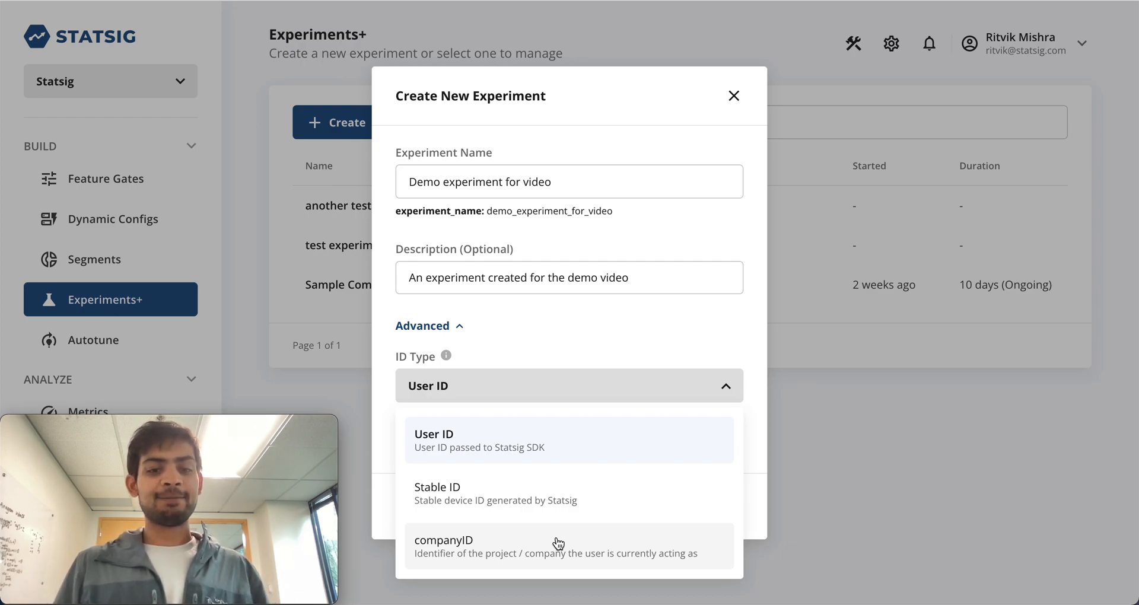
mouse_move(538, 447)
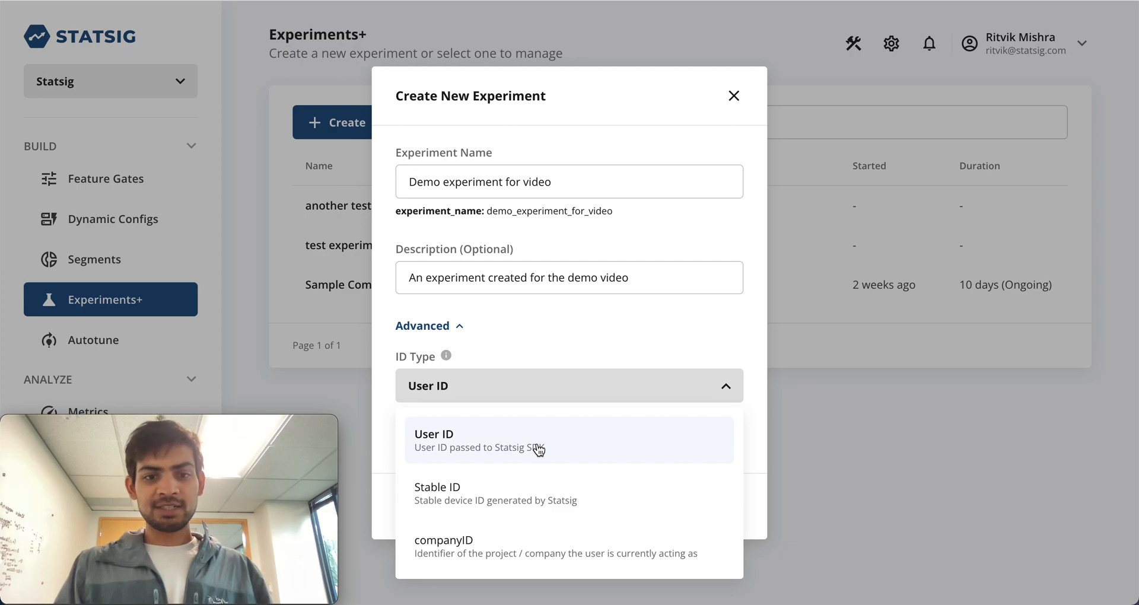
Keep User ID as the experiment's ID type, closing the choices.
click(435, 440)
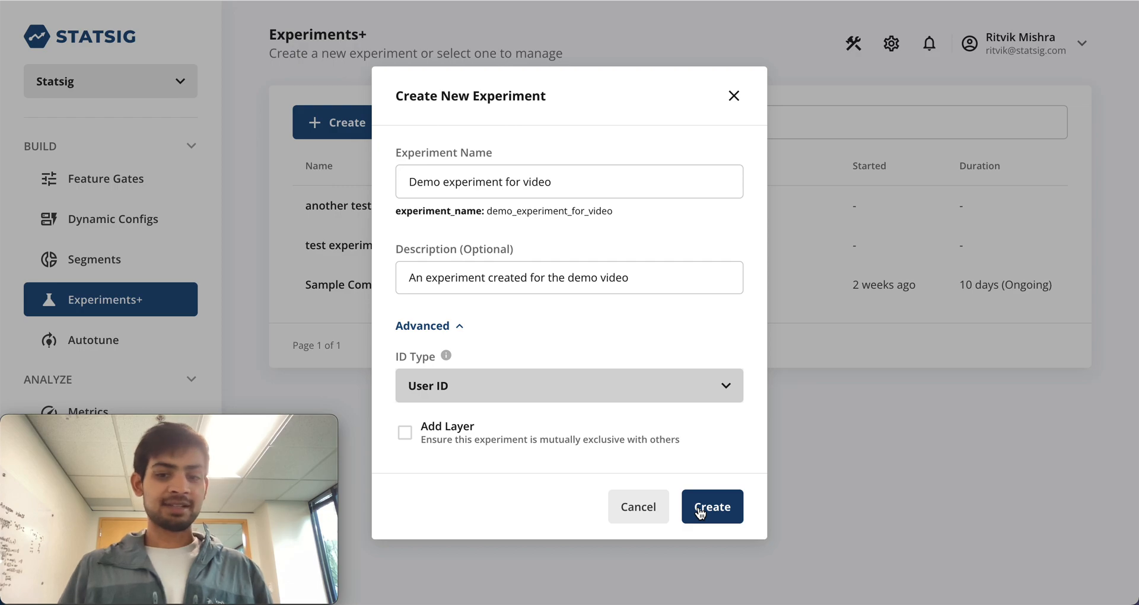
mouse_move(730, 490)
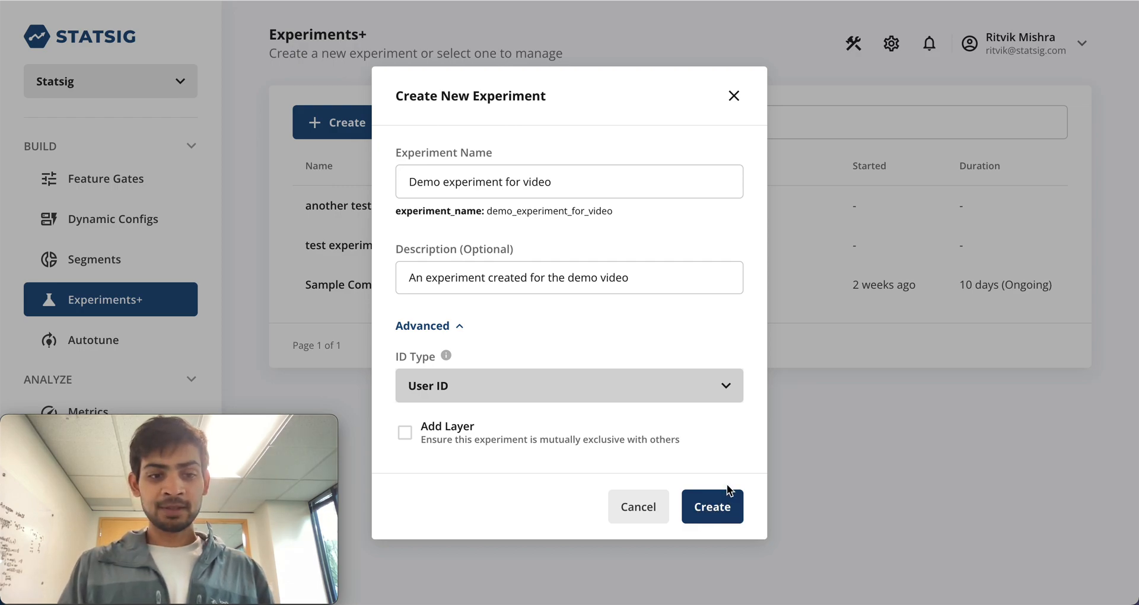
mouse_move(719, 477)
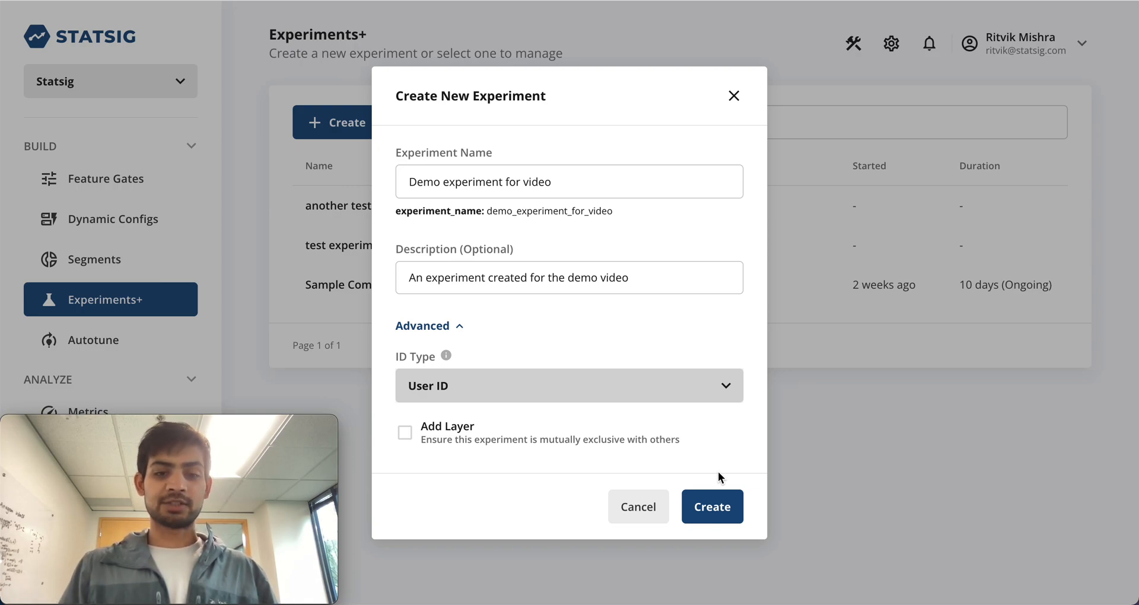
mouse_move(564, 425)
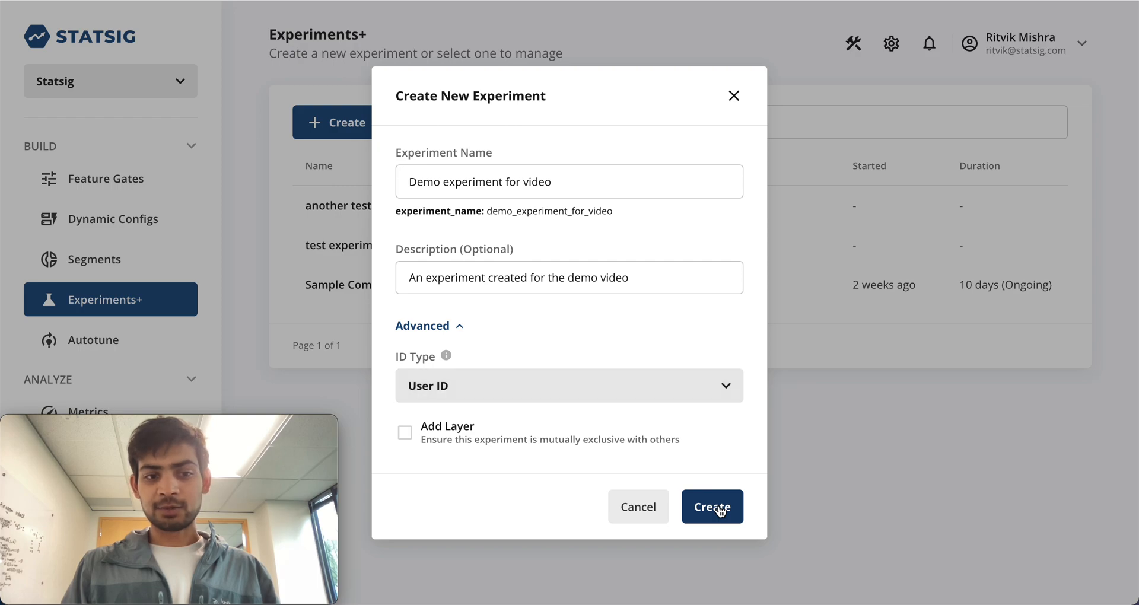
Create 'Demo experiment for video' and view its setup with 0% allocation and User ID.
click(712, 506)
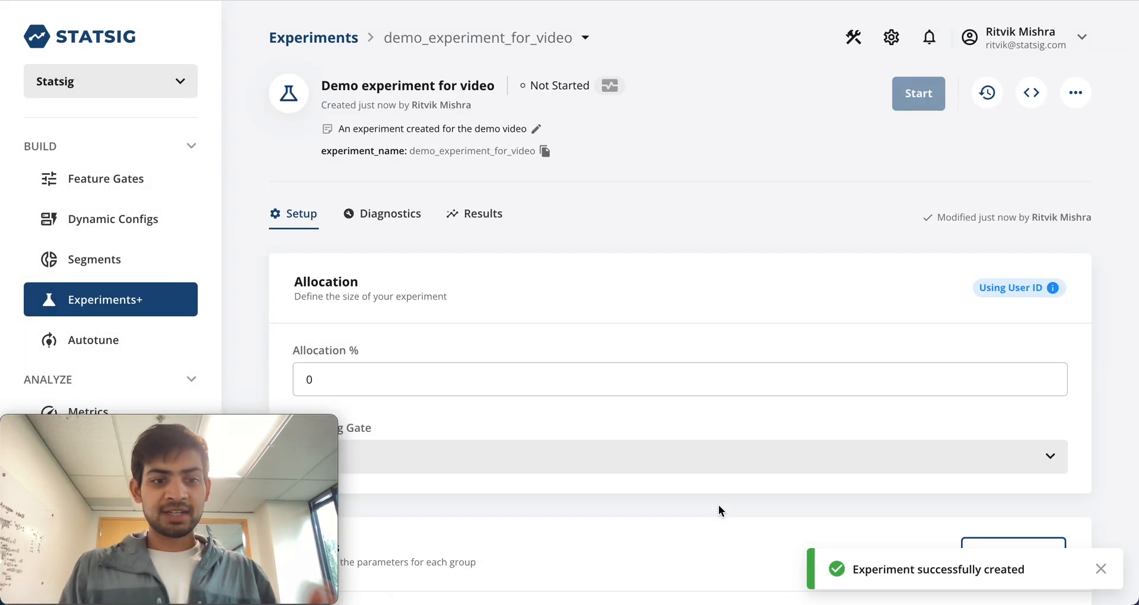
mouse_move(712, 282)
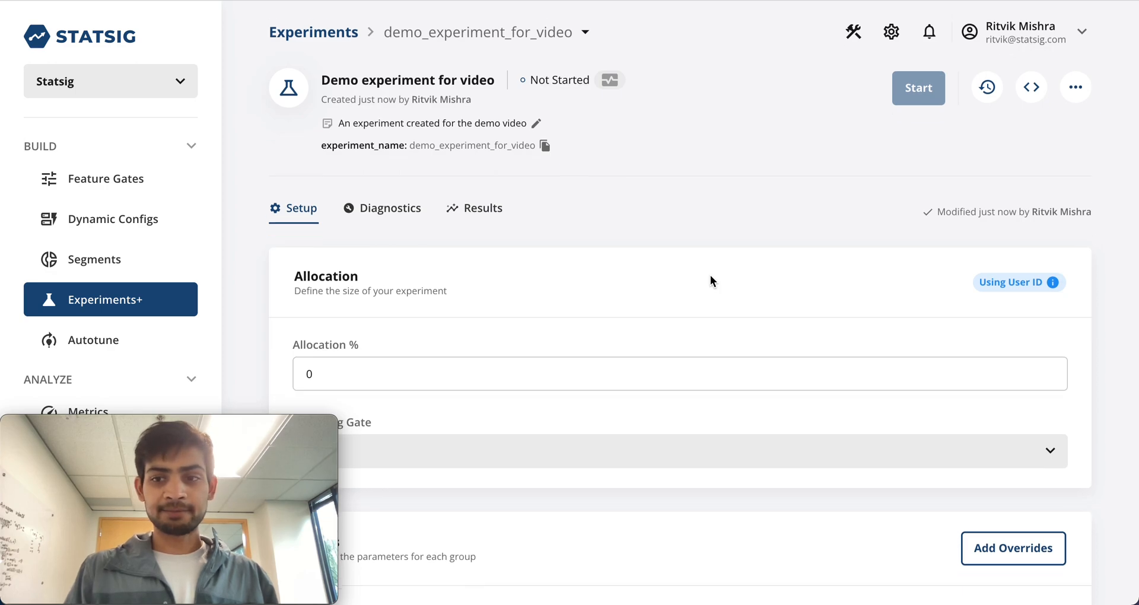
scroll(down, 3)
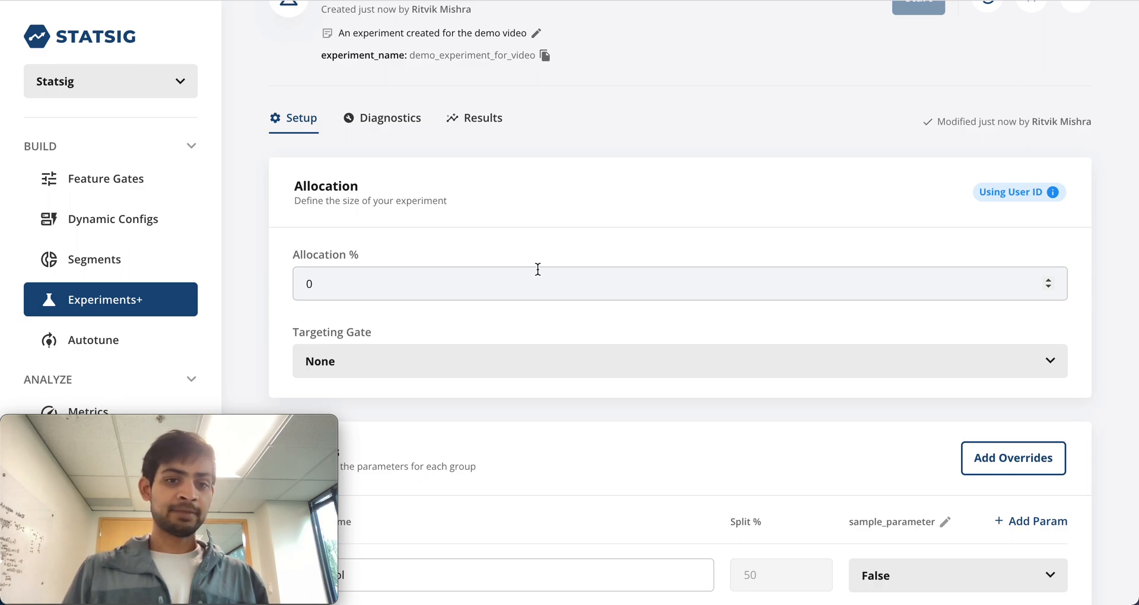
Change the experiment's allocation from 100 to 5 percent.
text(100)
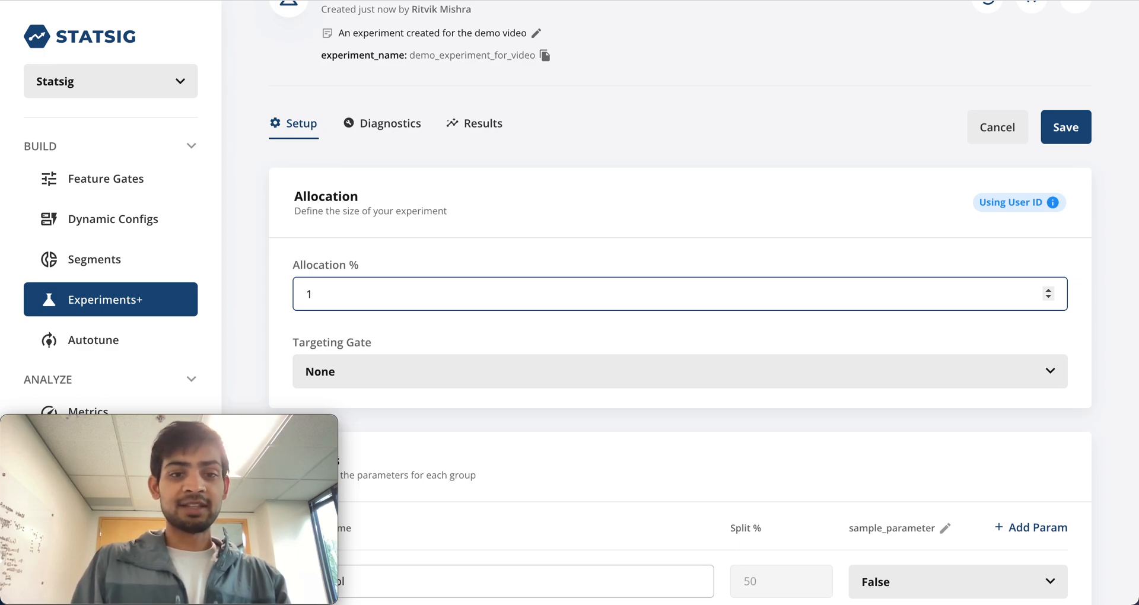
text(5)
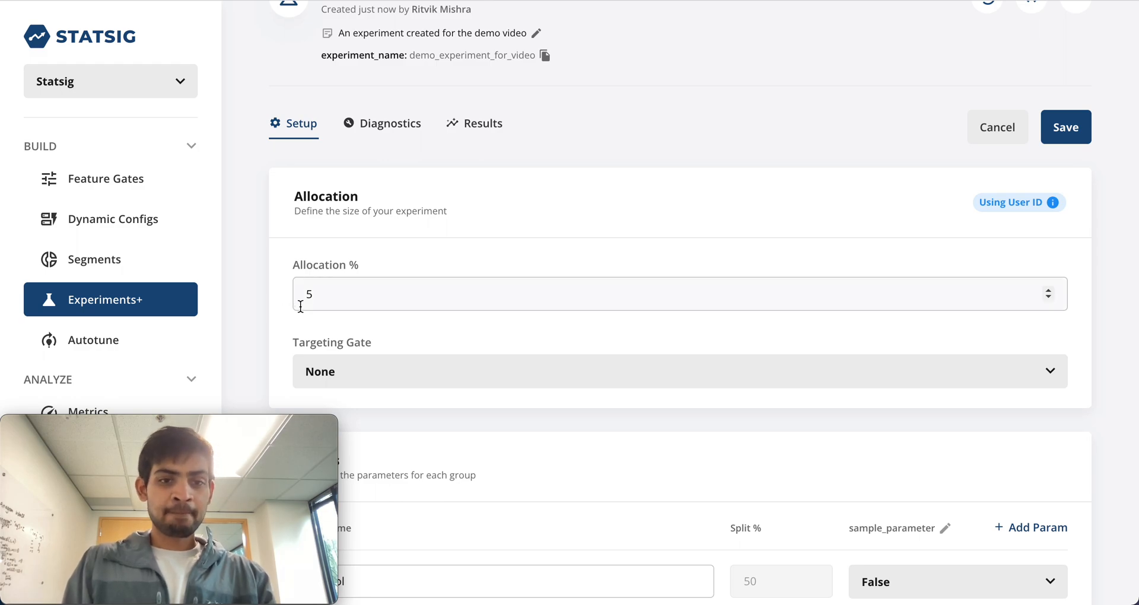
Show the available targeting gates, such as show_power_calculator and show_bayesian_toggle.
scroll(down, 3)
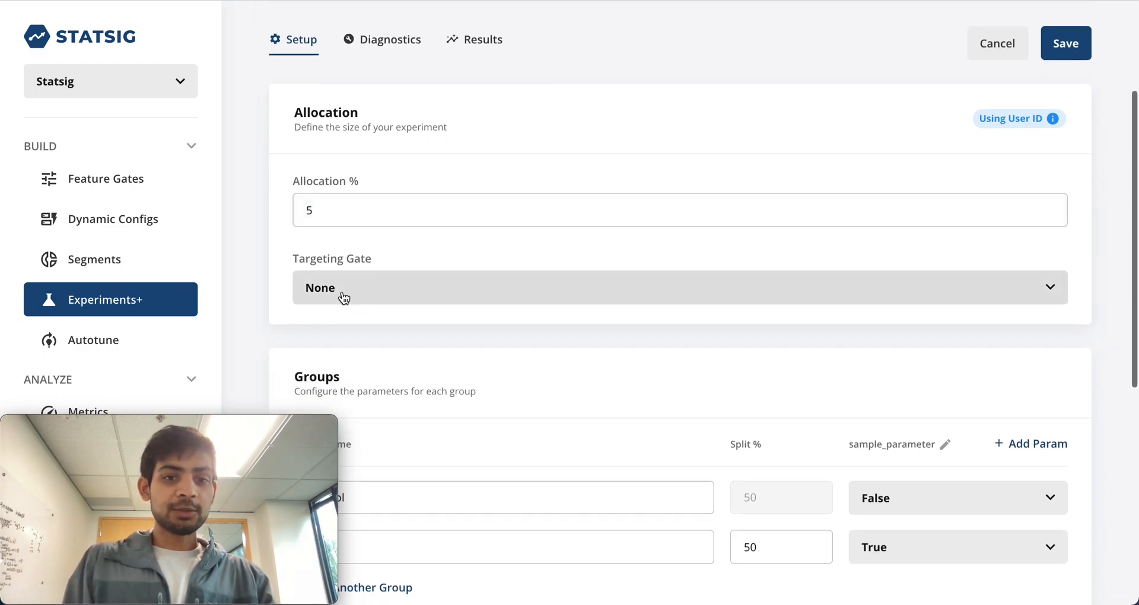
click(679, 287)
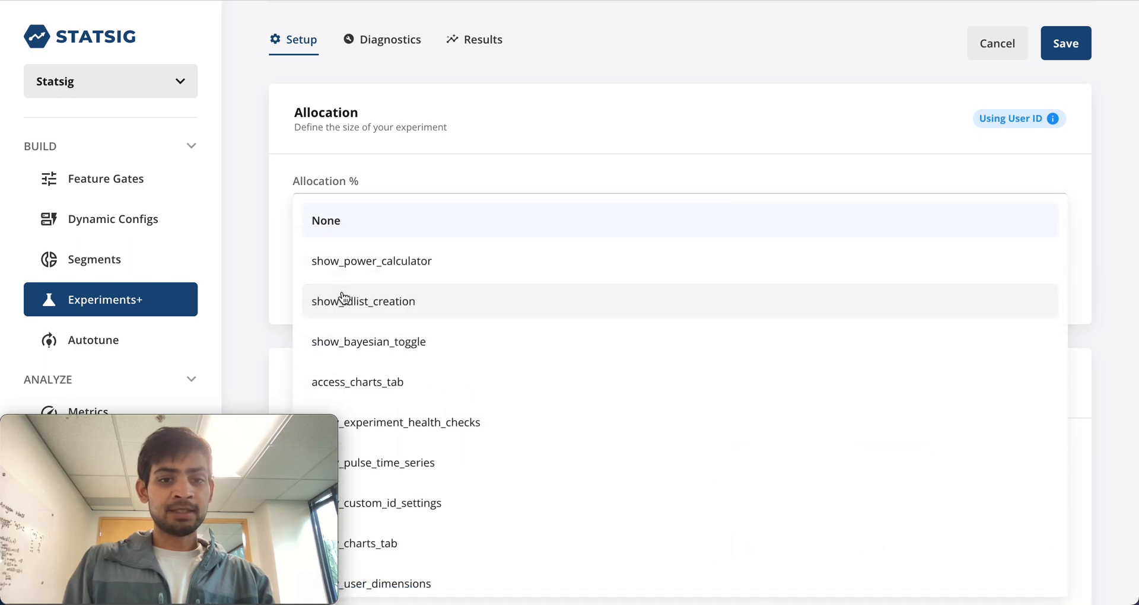
mouse_move(256, 257)
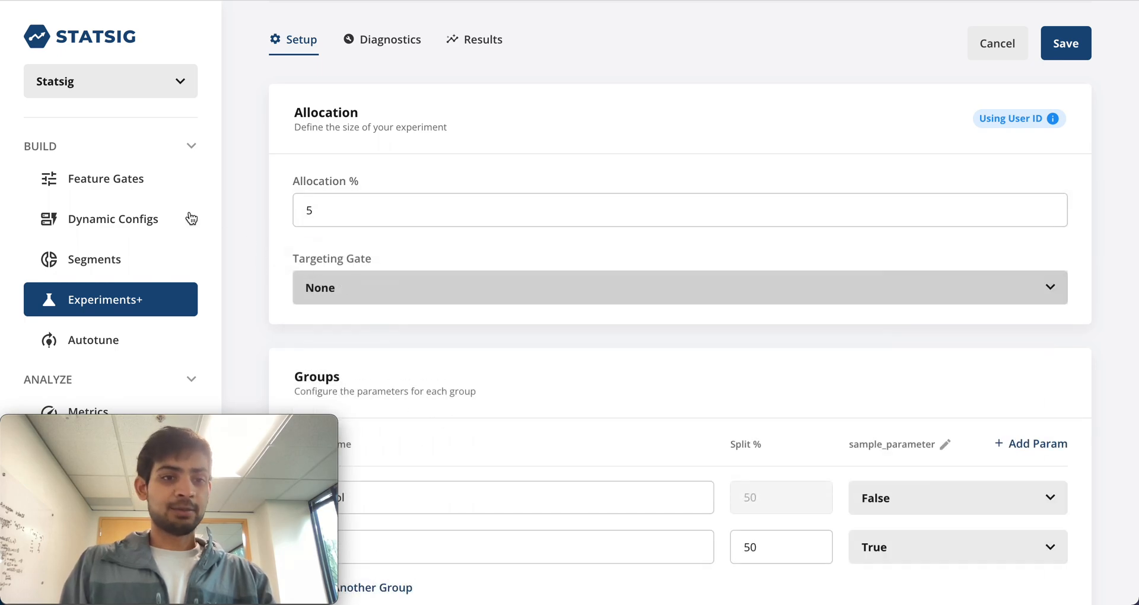
mouse_move(241, 230)
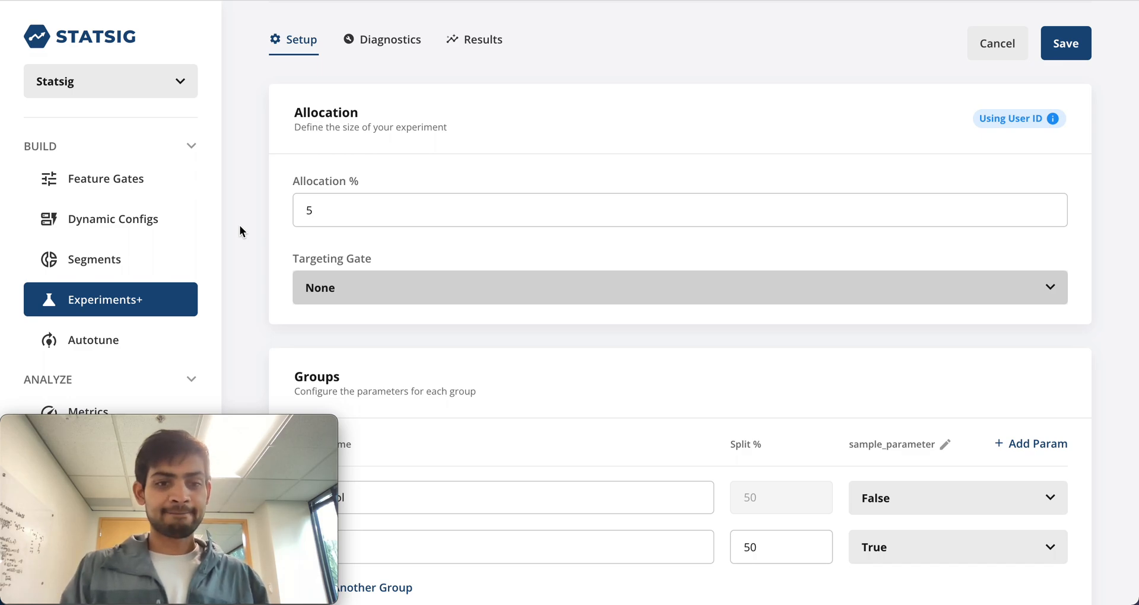
scroll(down, 3)
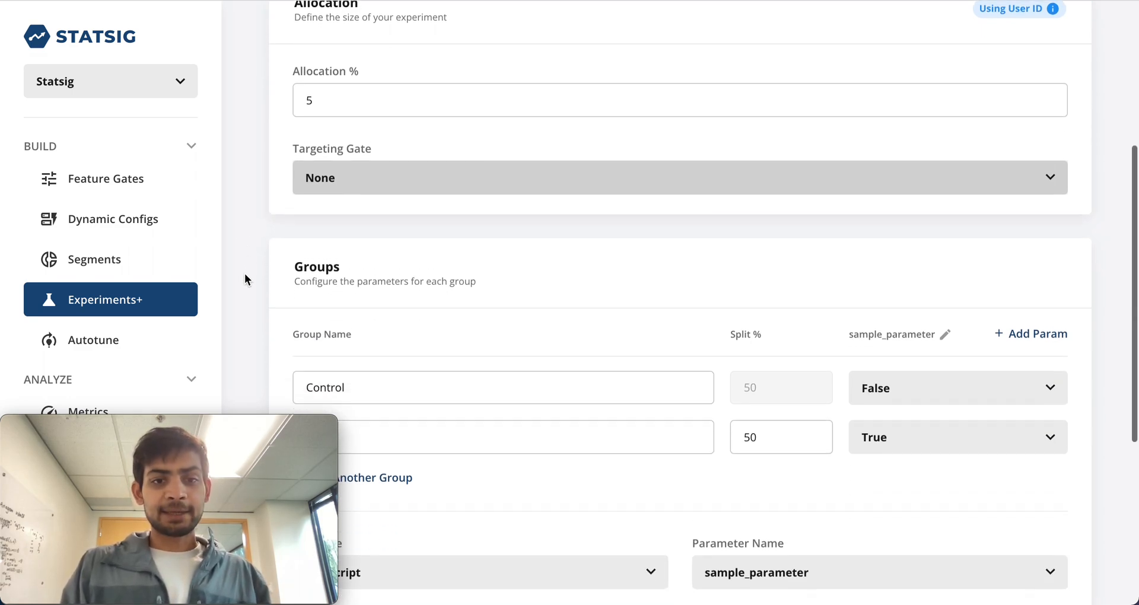
scroll(down, 3)
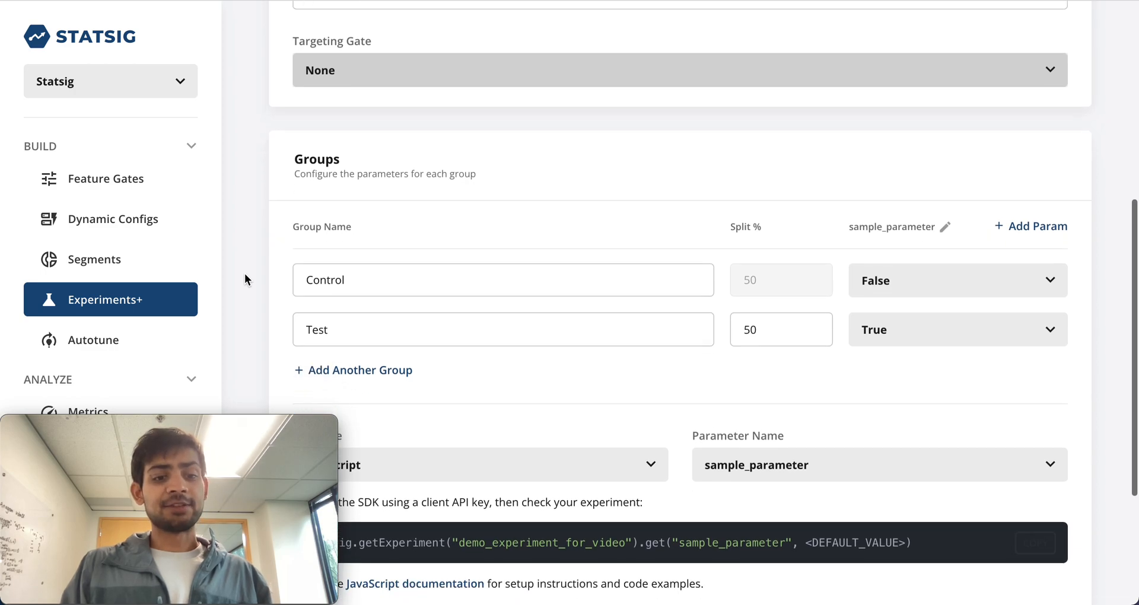
scroll(down, 3)
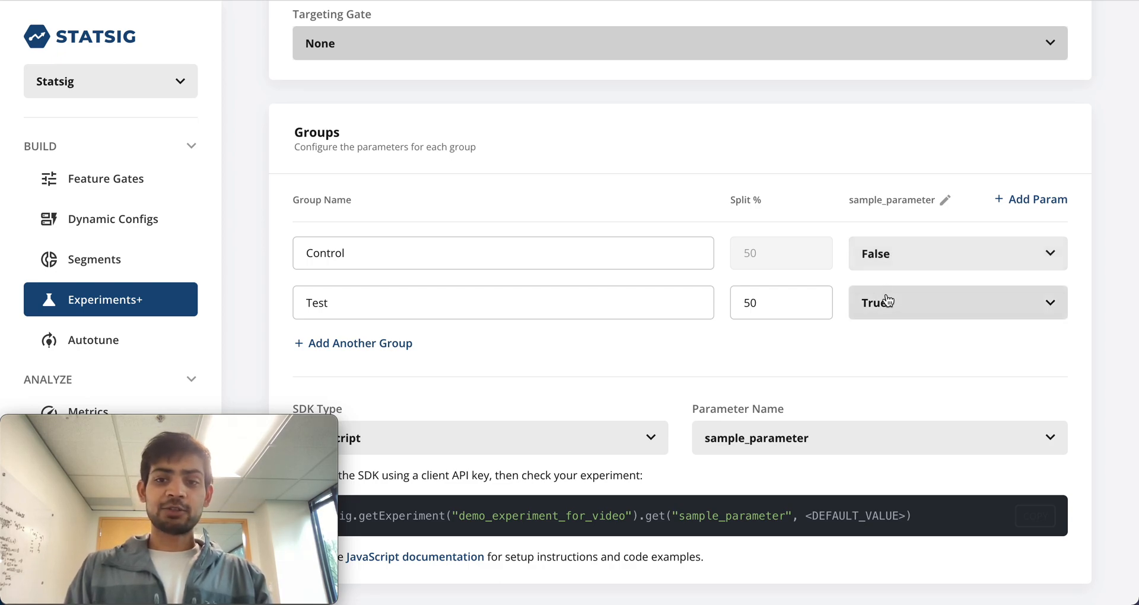
mouse_move(1017, 178)
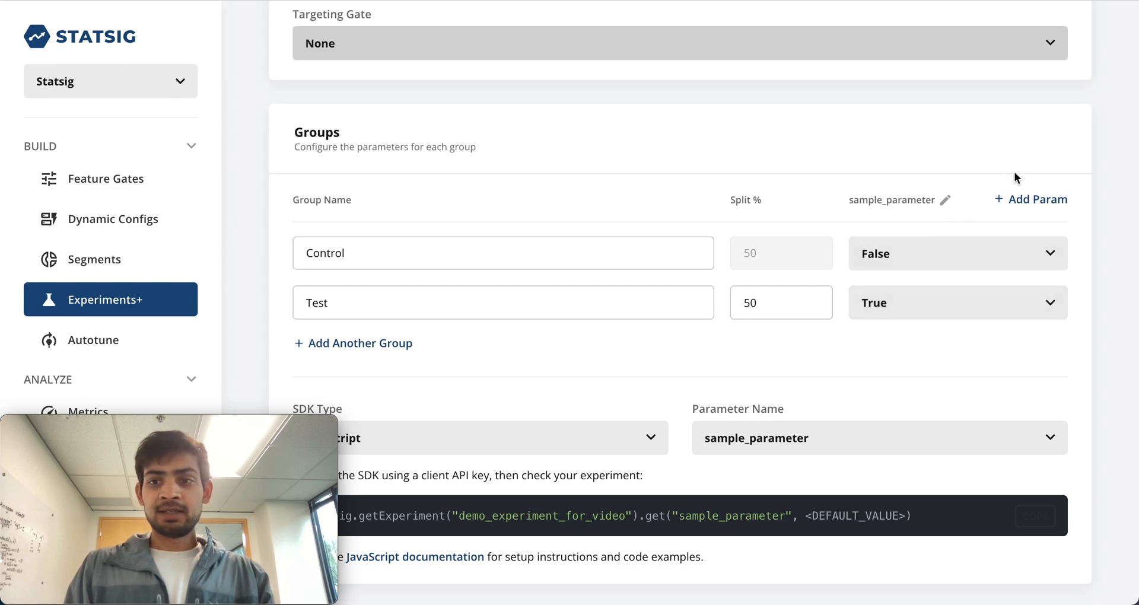
Add a String parameter named sample_string_parameter to the experiment's groups.
click(1030, 200)
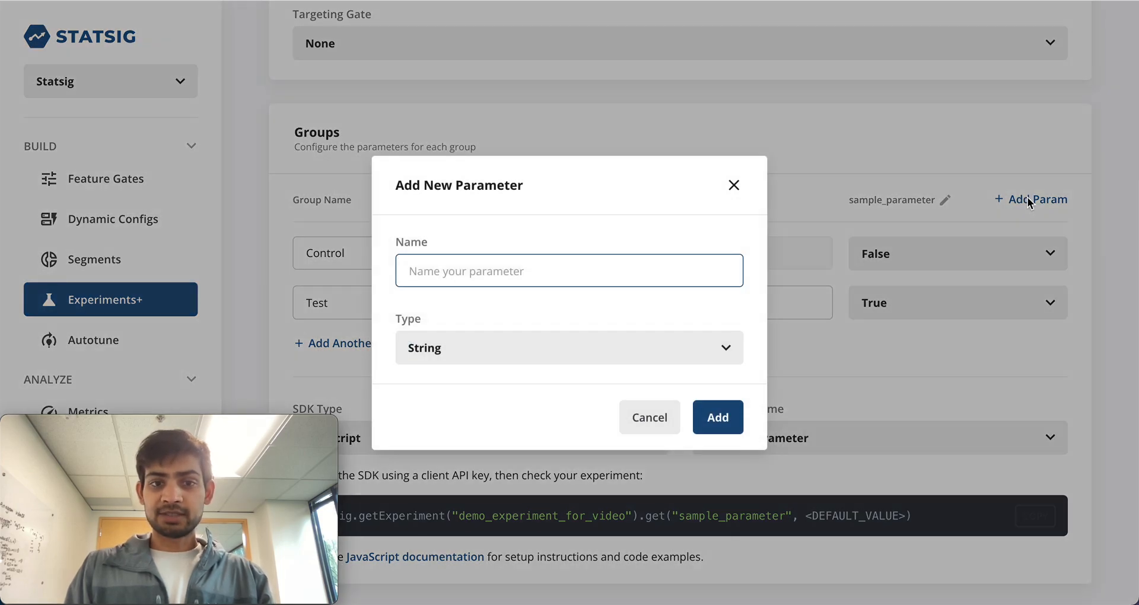
text(sample_string_p)
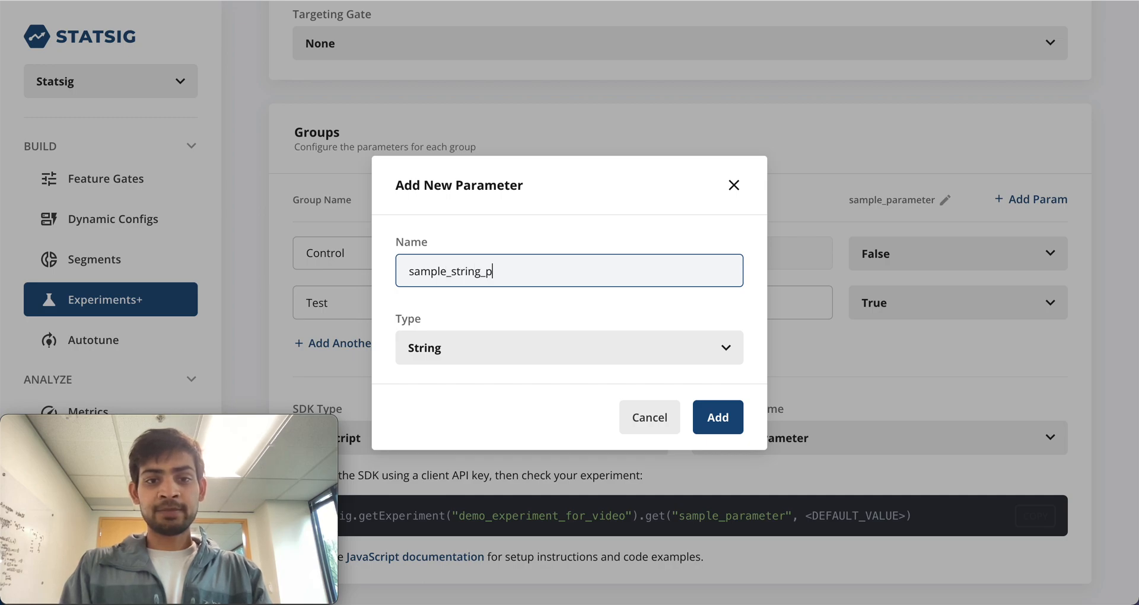
click(569, 348)
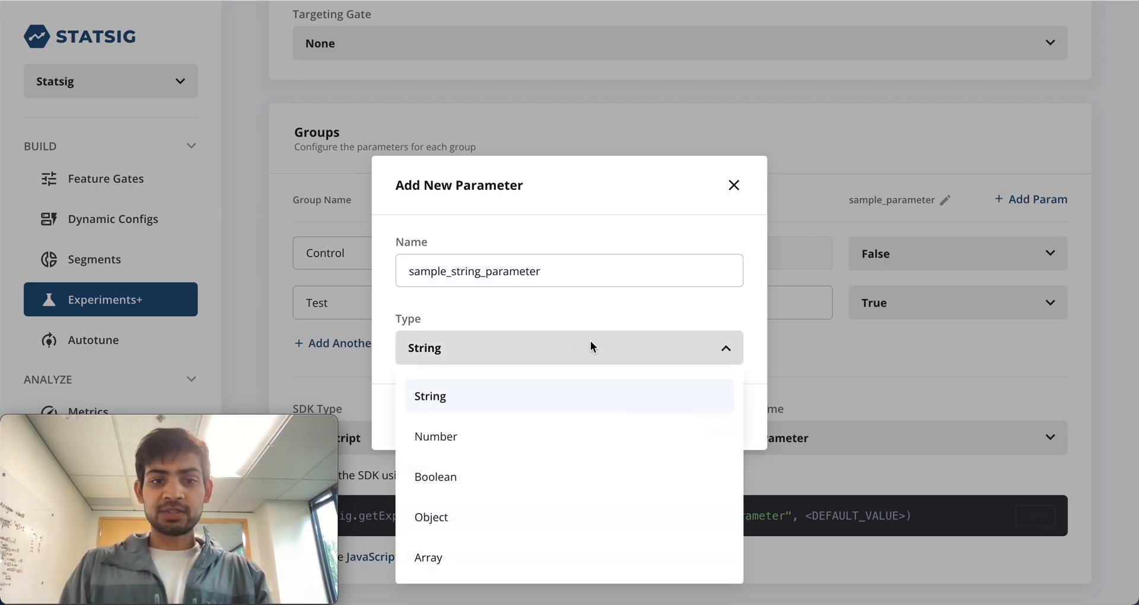
mouse_move(534, 435)
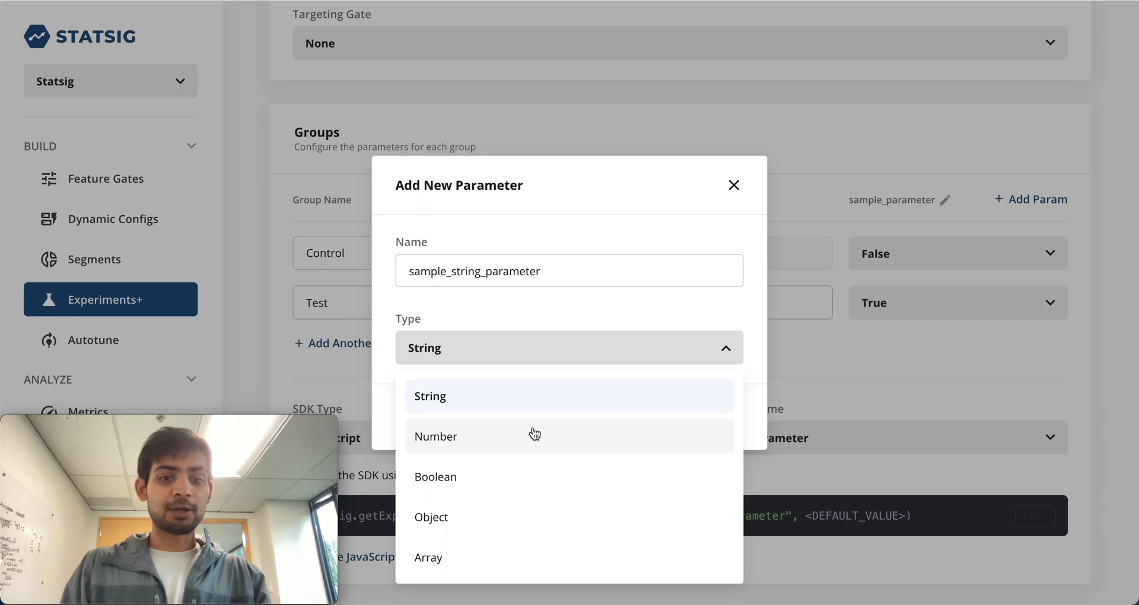
mouse_move(584, 324)
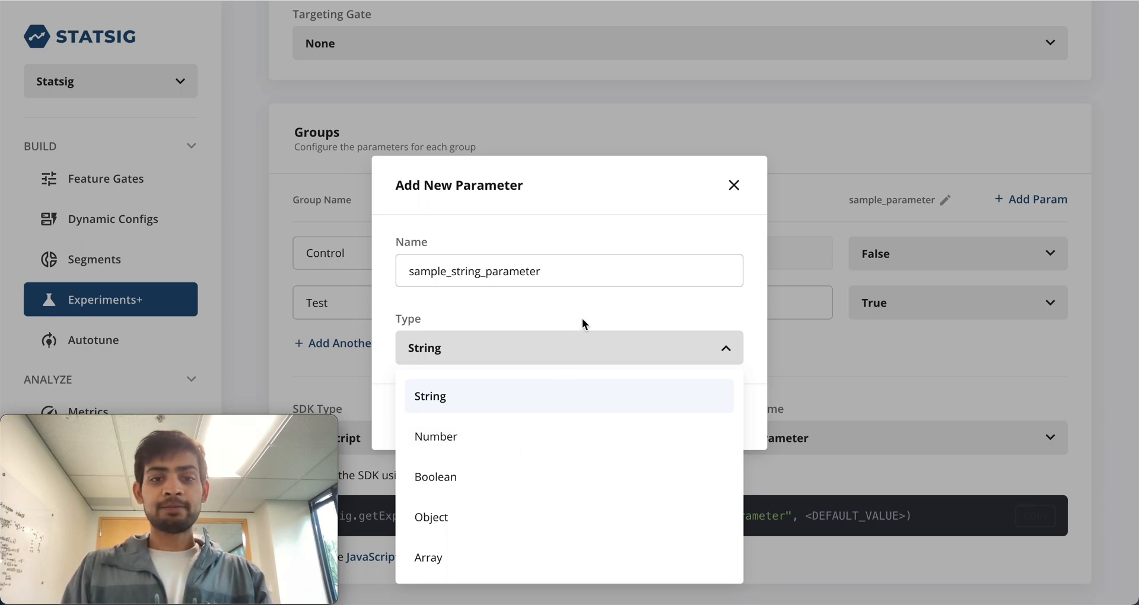
click(430, 396)
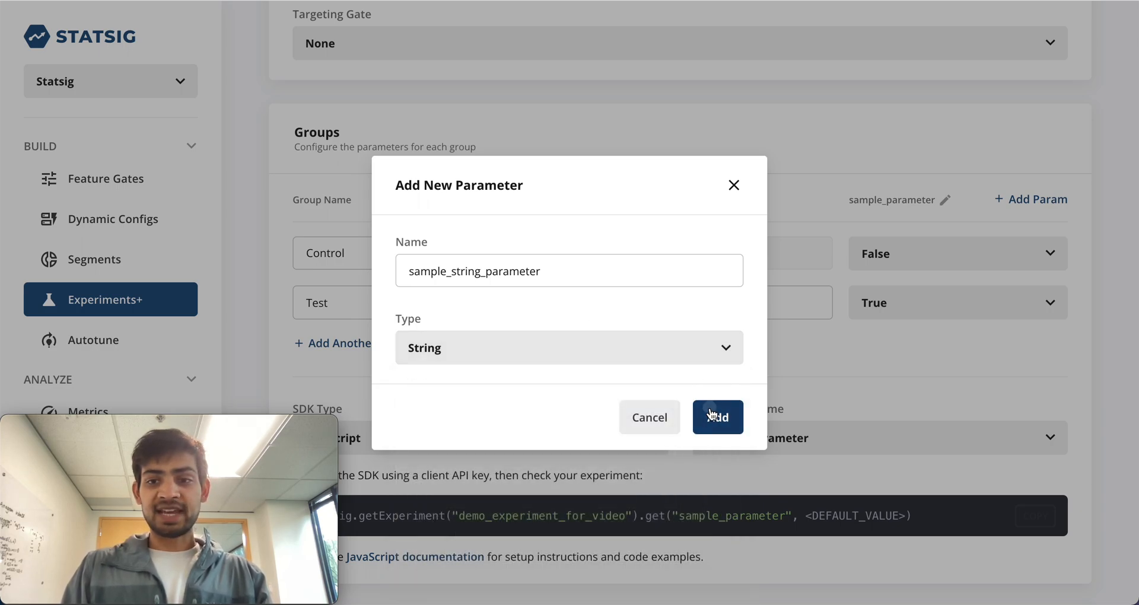
click(717, 417)
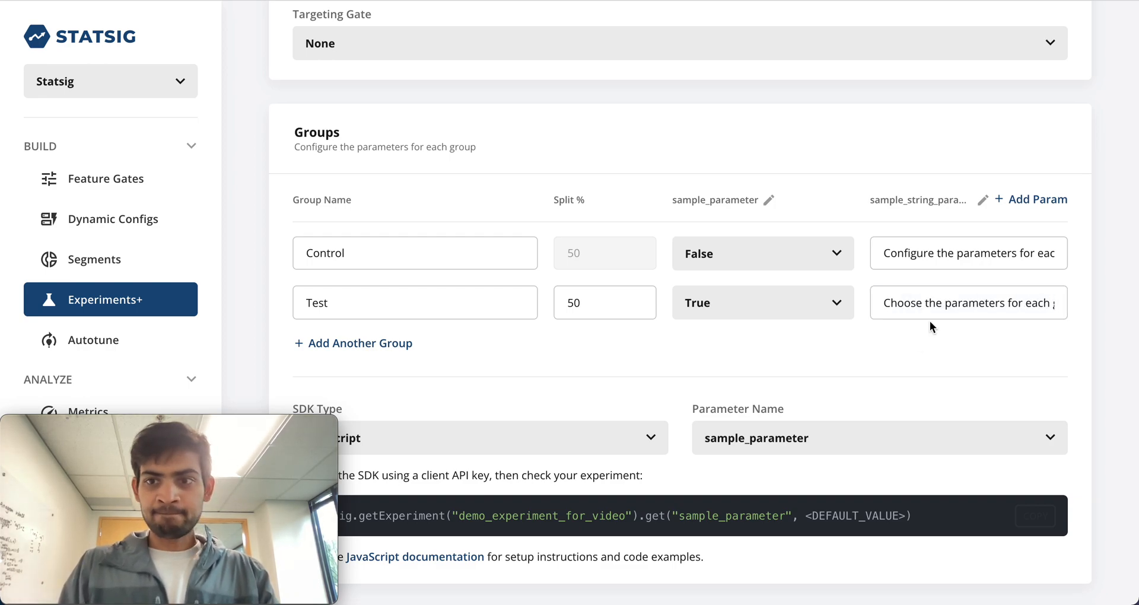
Add groups Test #2 and Test #3 to the experiment.
scroll(down, 3)
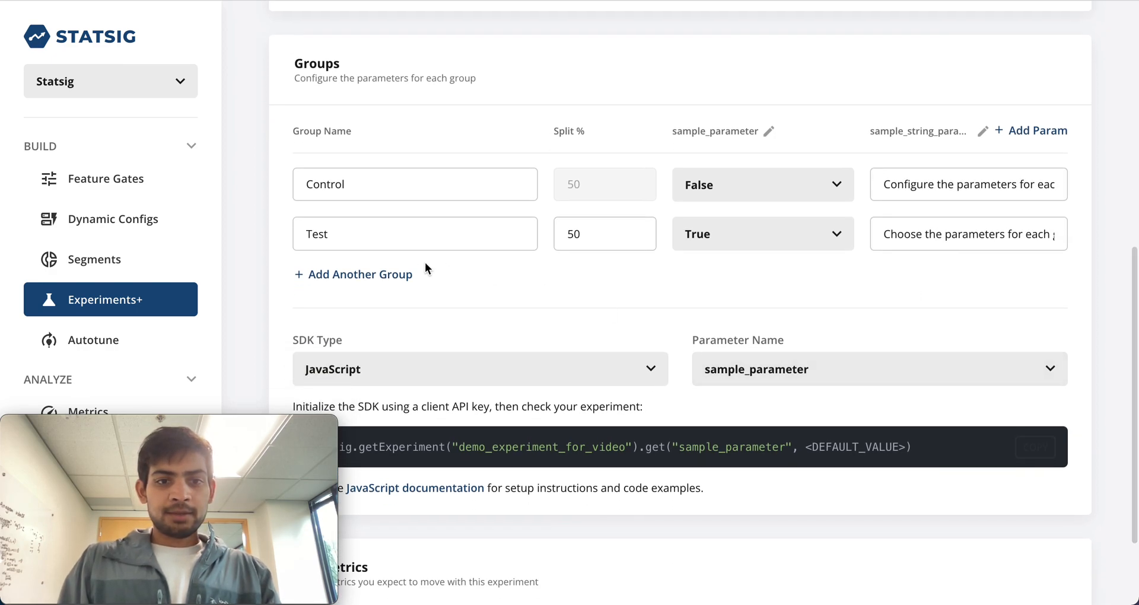
click(361, 274)
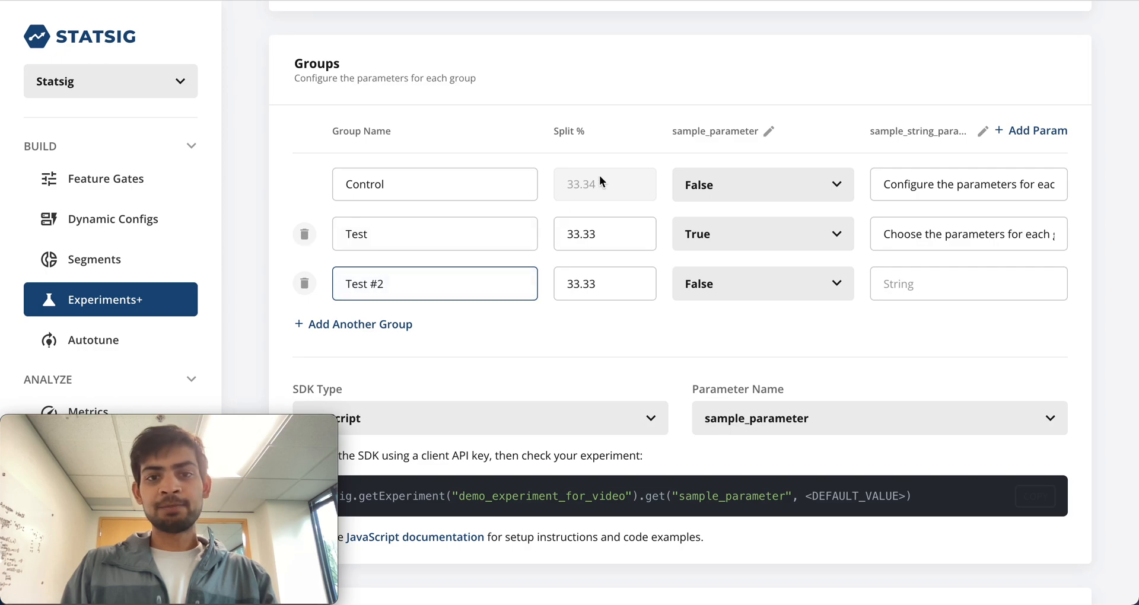
mouse_move(603, 197)
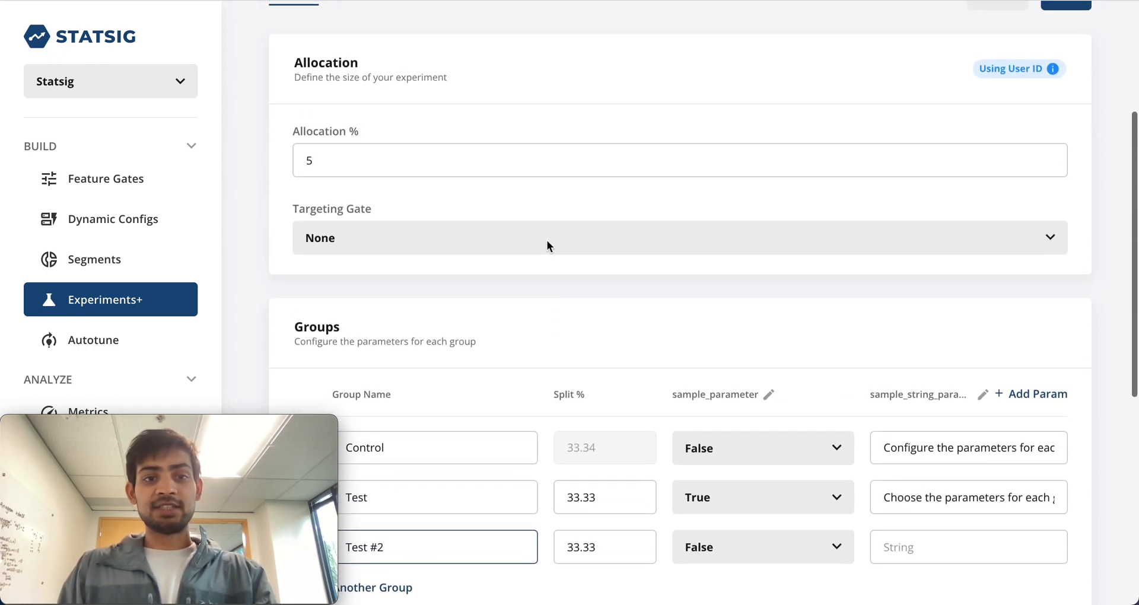
scroll(down, 3)
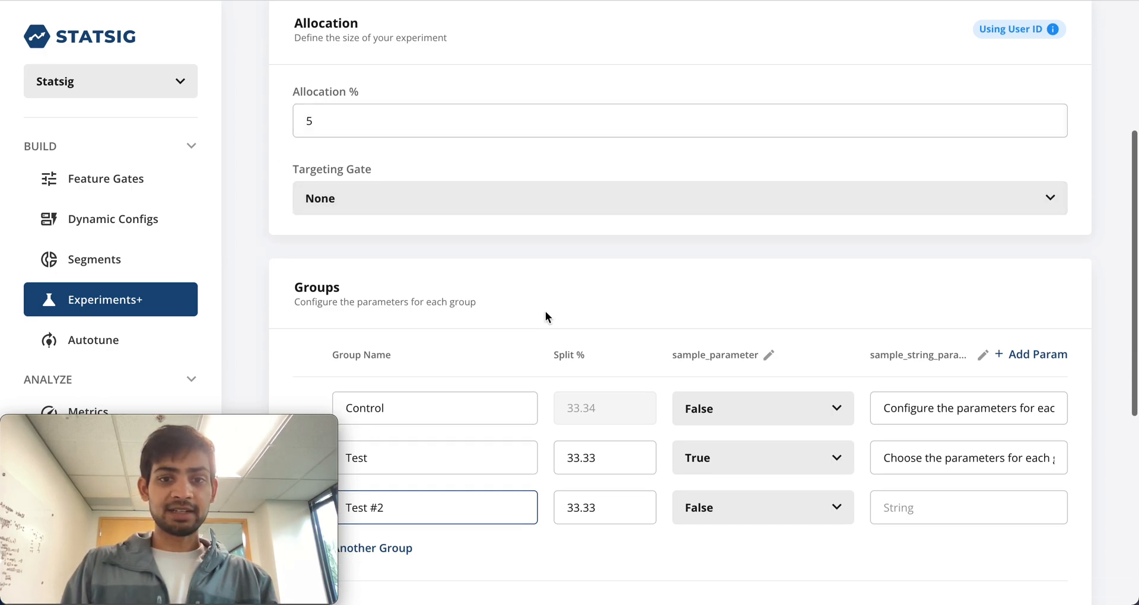
scroll(down, 3)
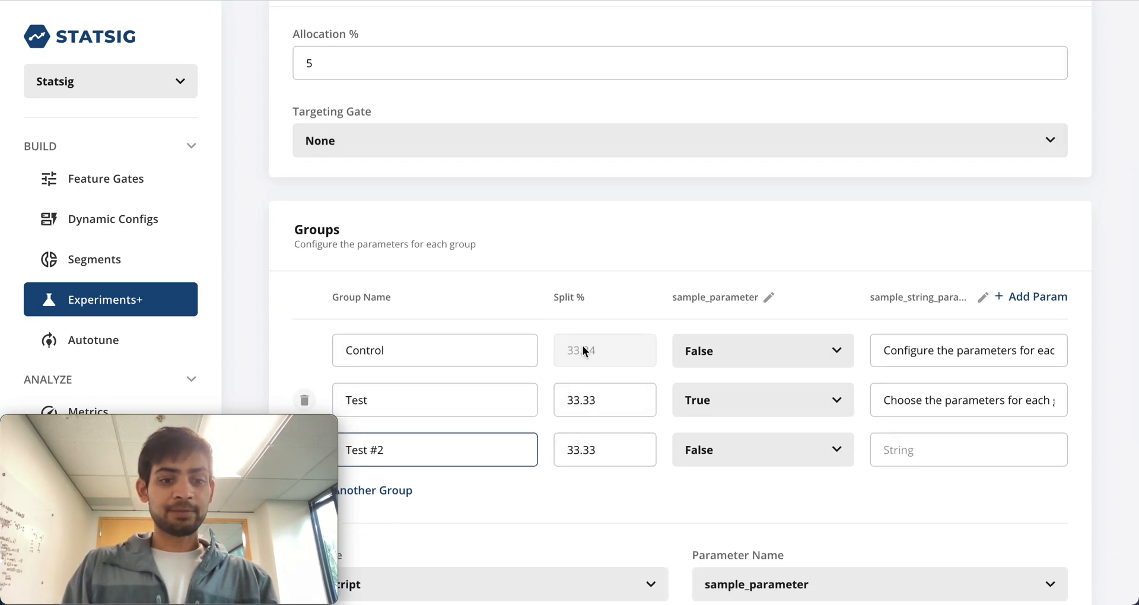
click(372, 490)
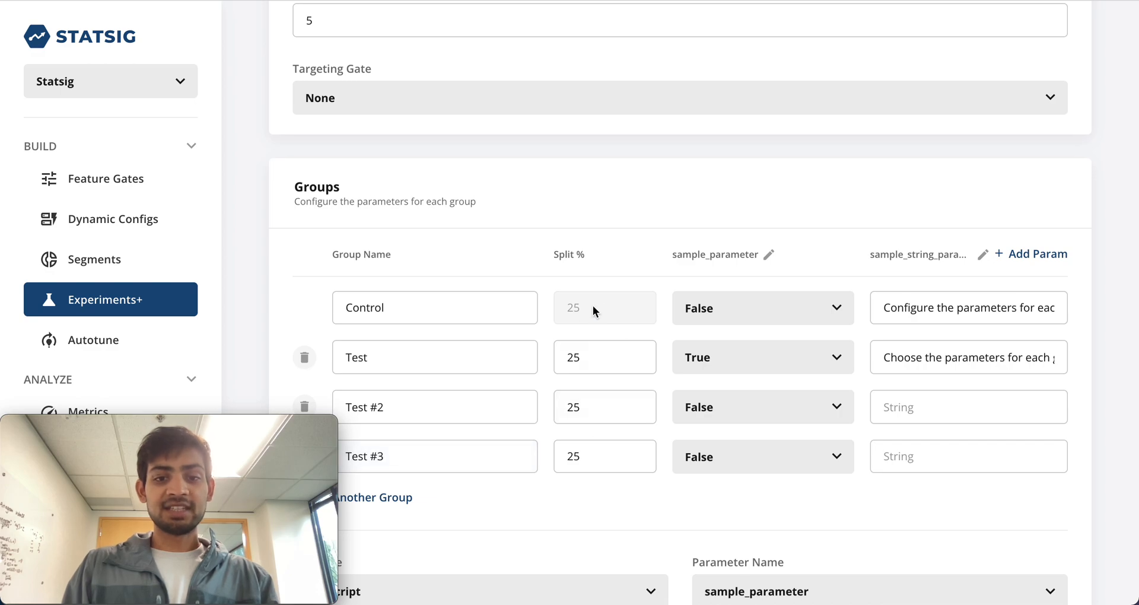
Set the test groups' split to 20% each, leaving Control at 40%.
click(604, 357)
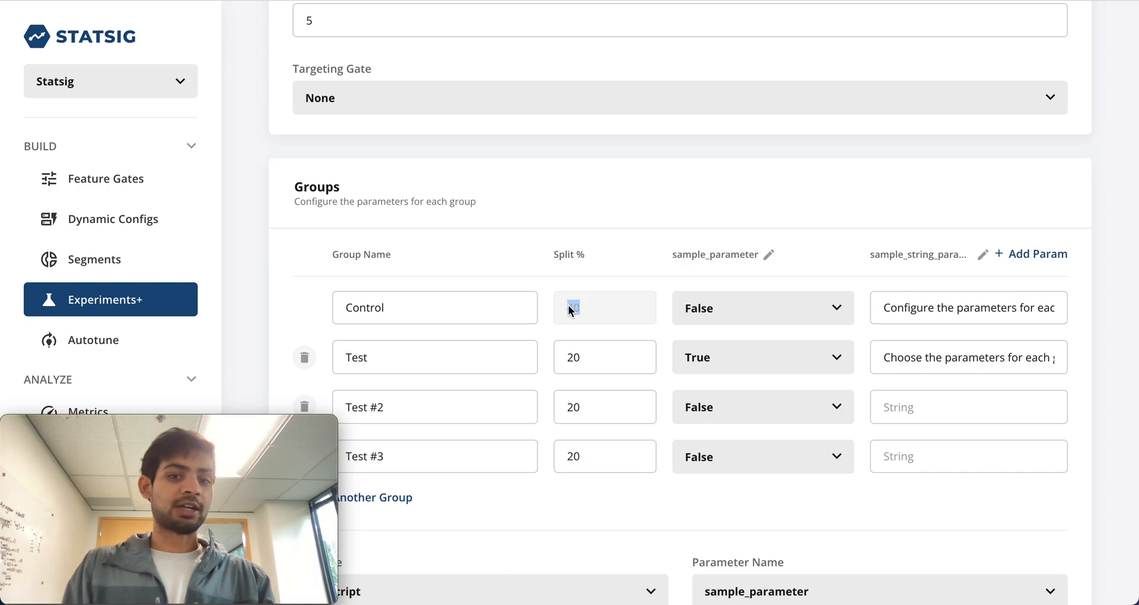
click(604, 357)
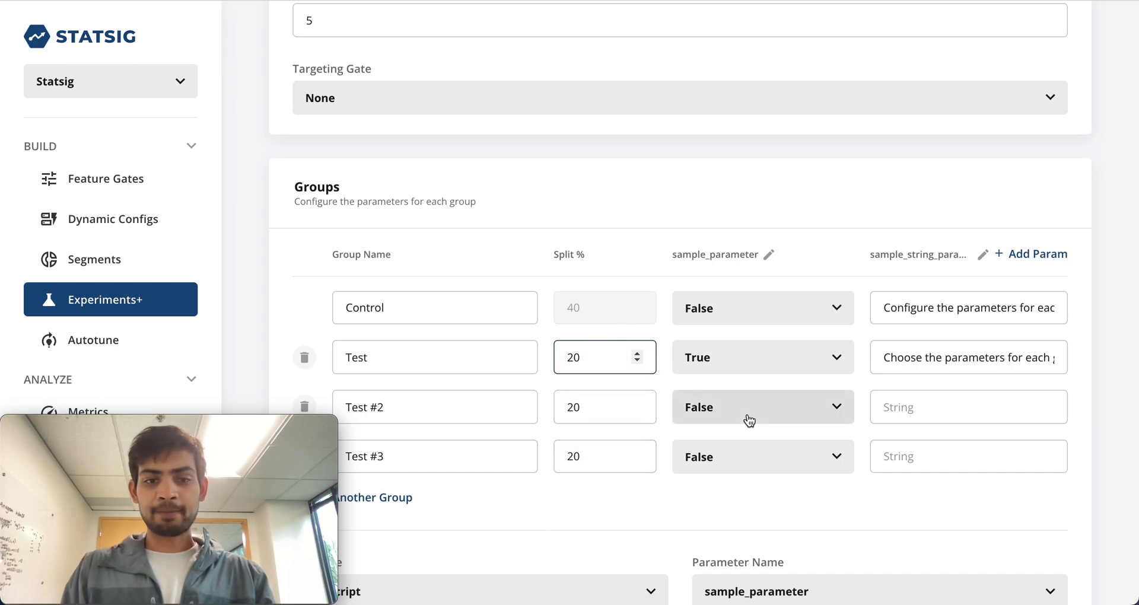
Switch the SDK code sample to iOS, showing Swift and Objective-C snippets for sample_parameter.
scroll(down, 3)
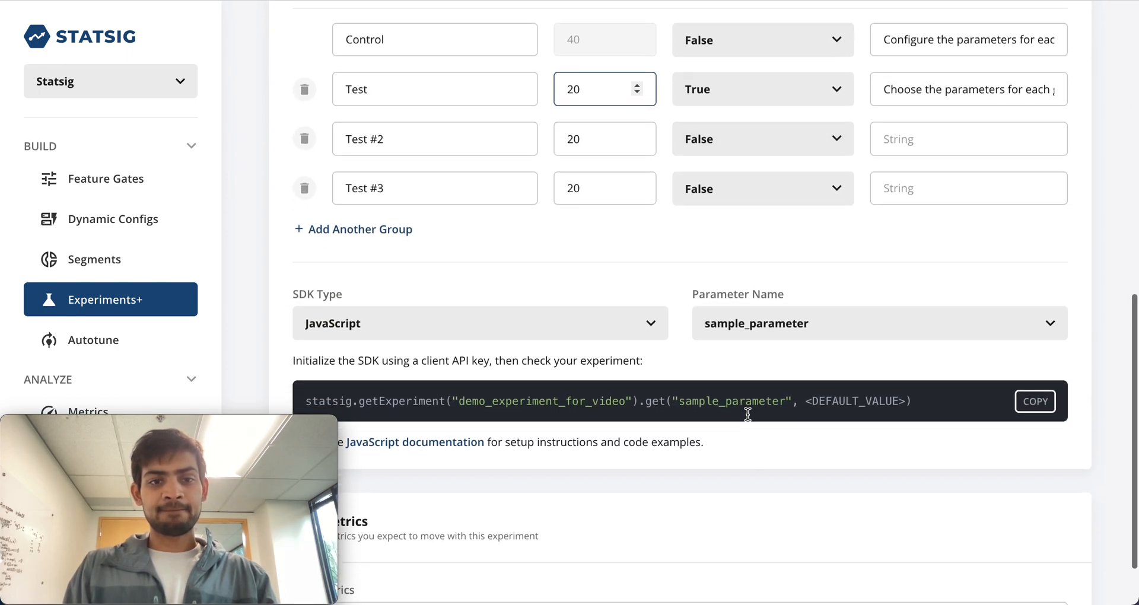
scroll(down, 3)
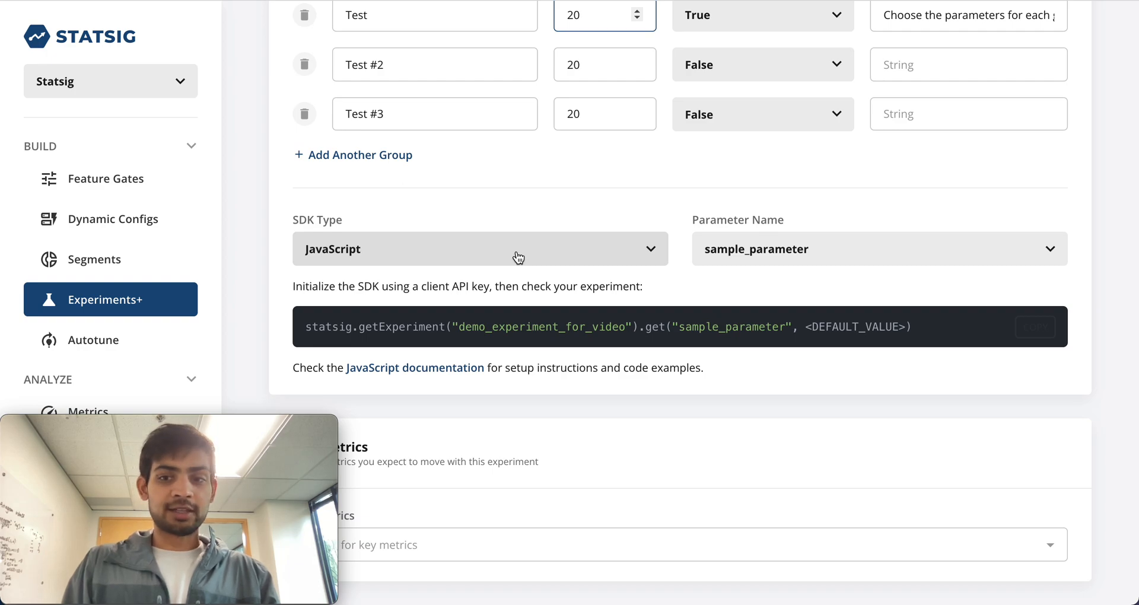
click(478, 248)
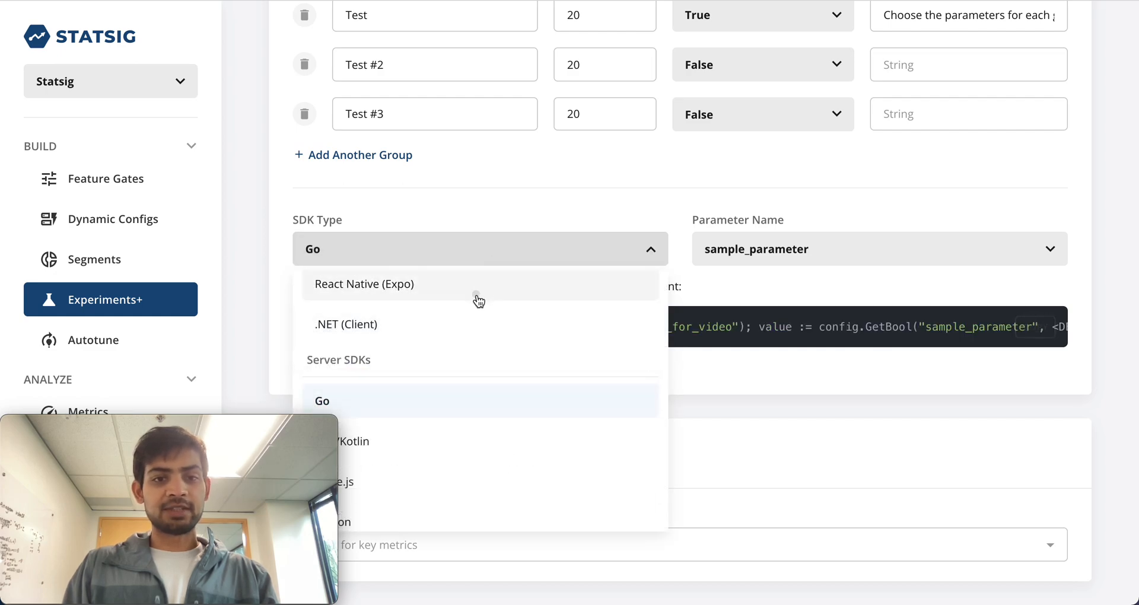
click(364, 284)
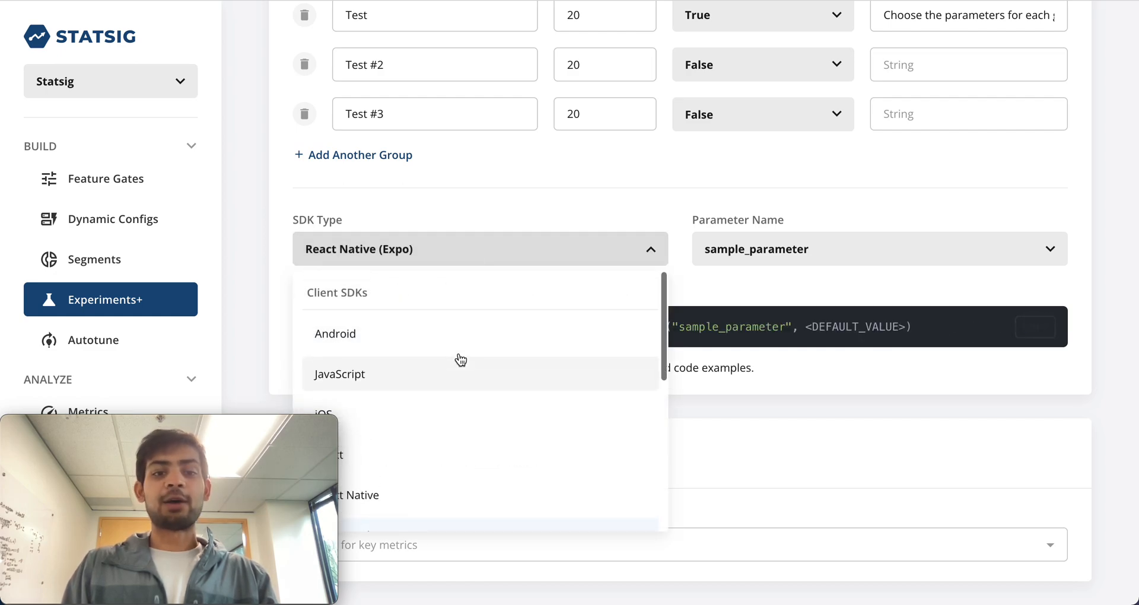
click(321, 414)
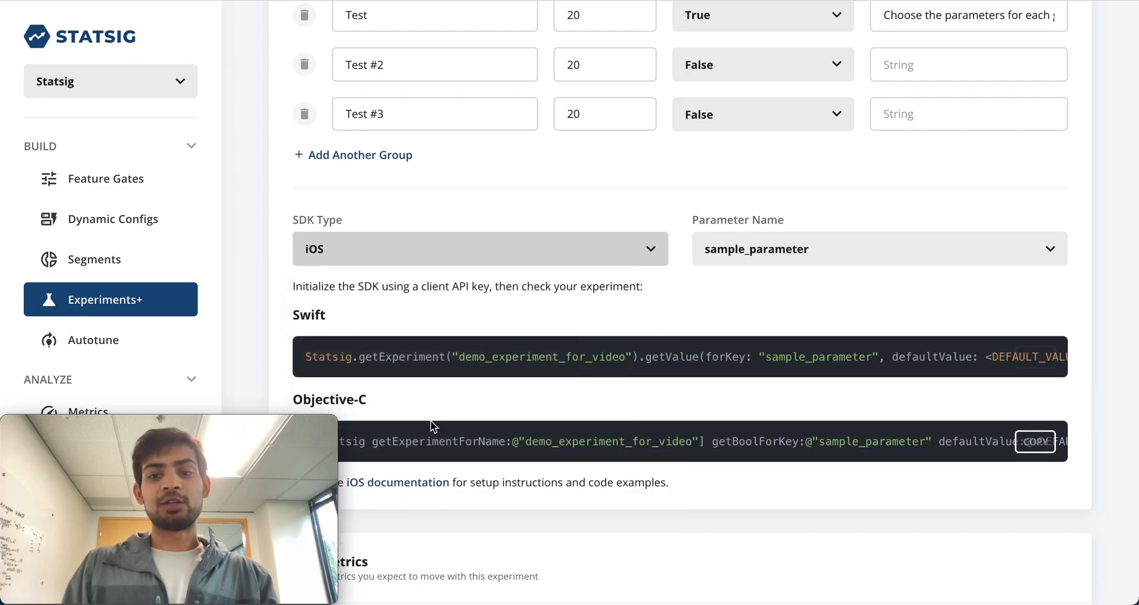
scroll(down, 3)
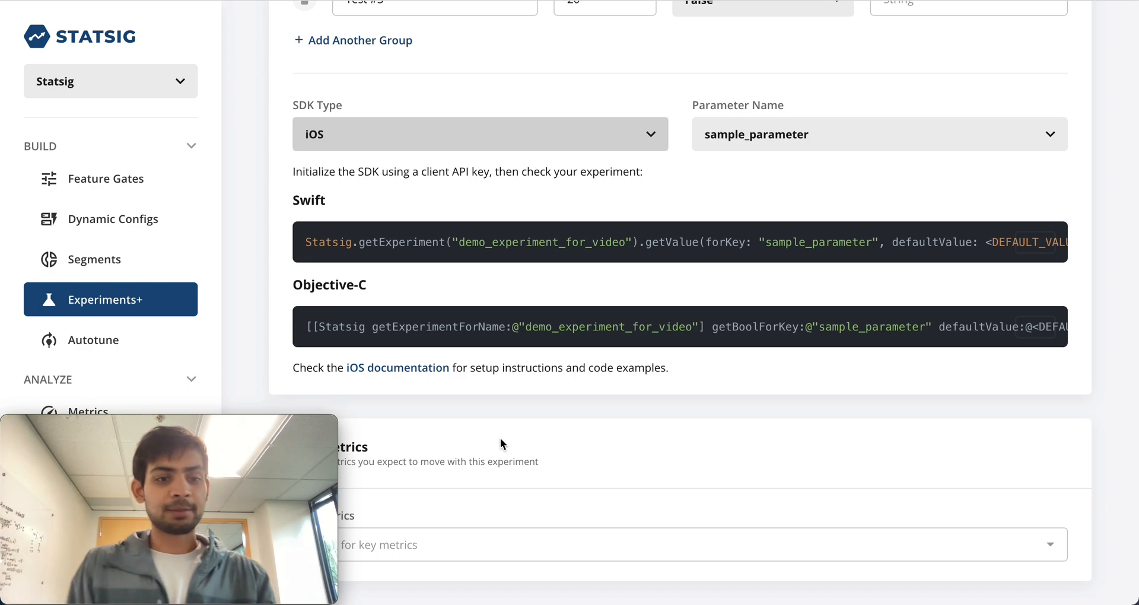
mouse_move(484, 509)
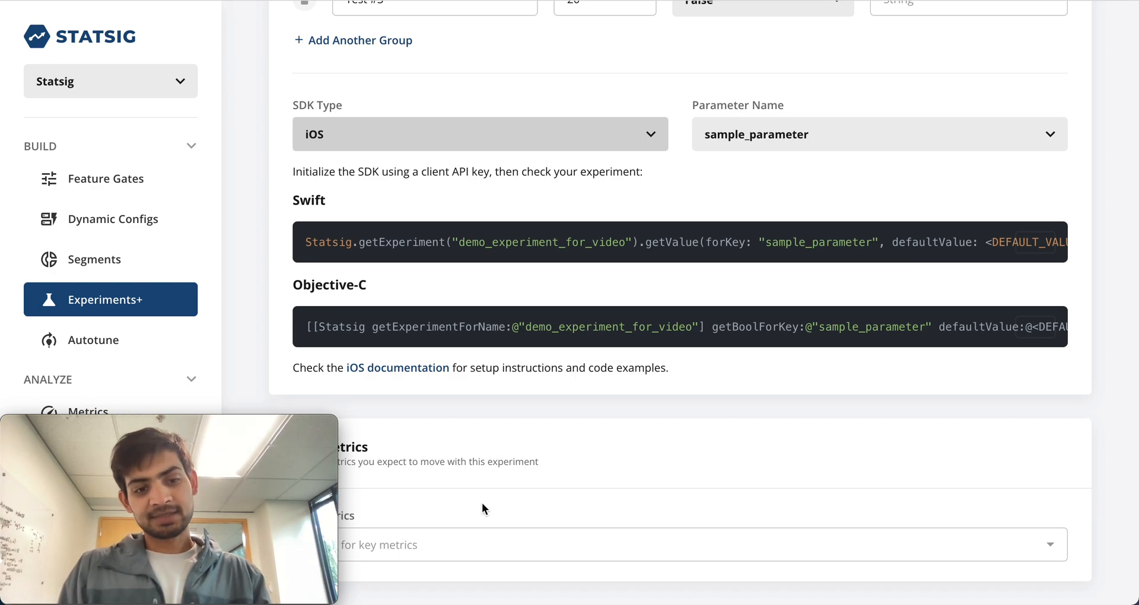
Show the Key Metrics dropdown listing metrics for 'Demo experiment for video'.
click(698, 545)
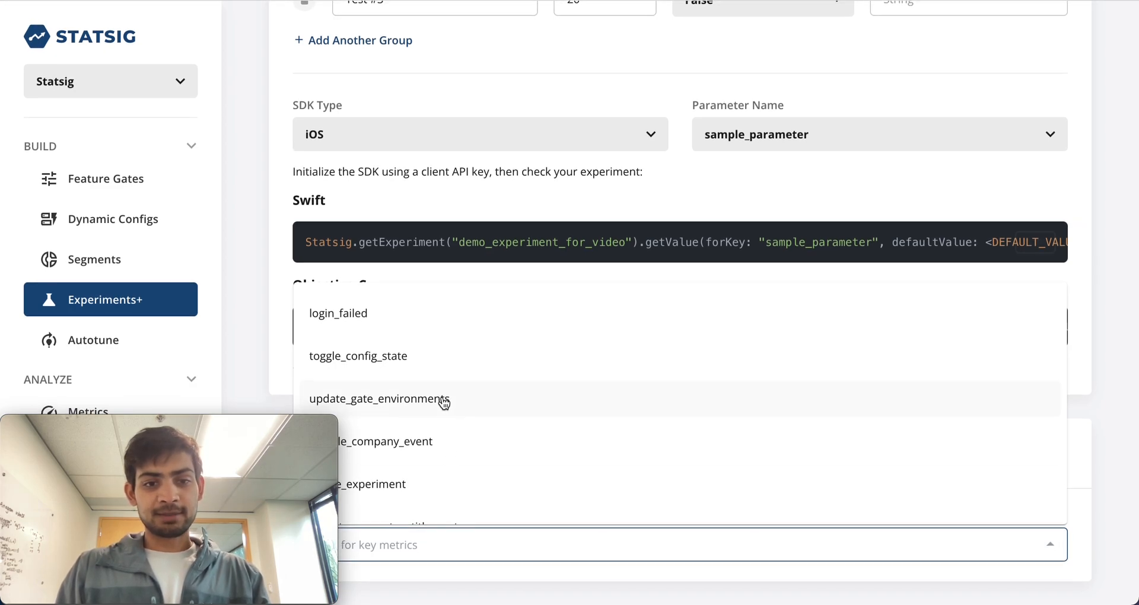
scroll(down, 3)
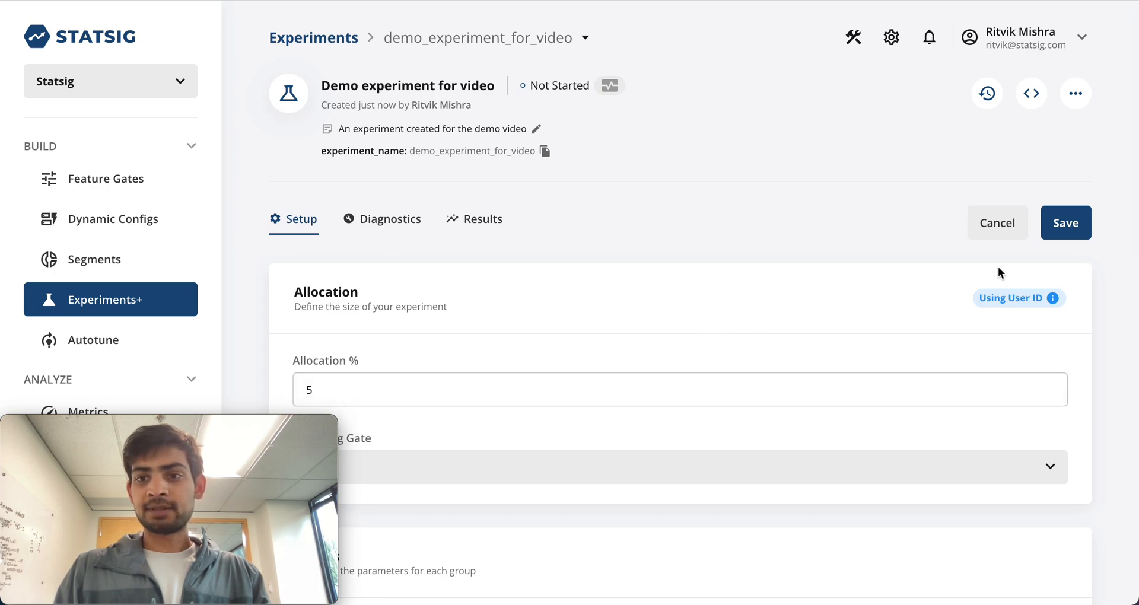
Save the setup changes for 'Demo experiment for video'.
click(1065, 222)
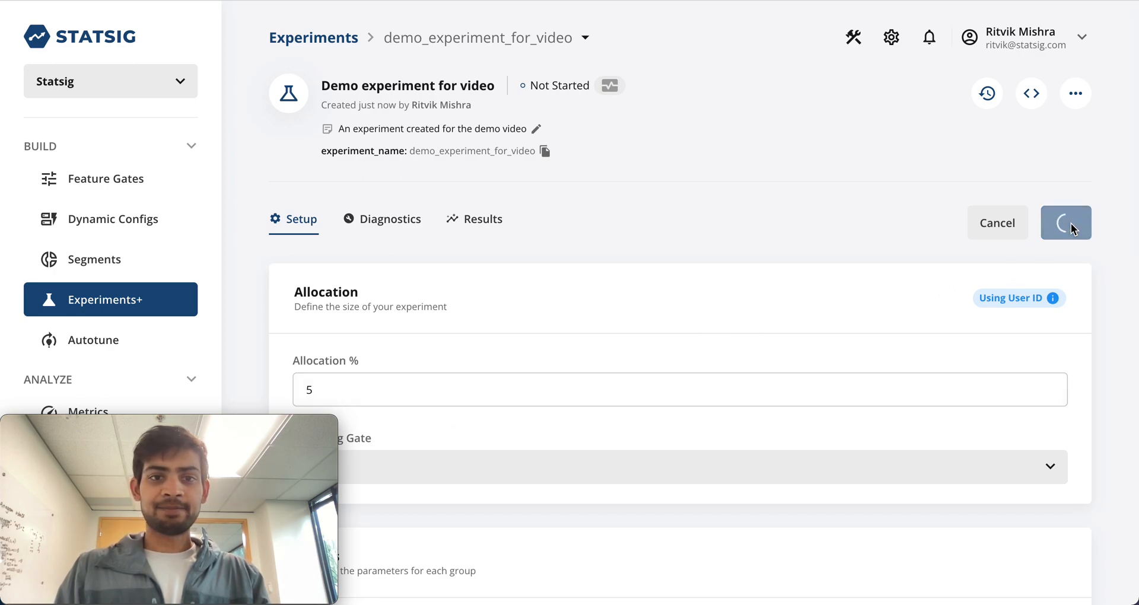
click(1066, 222)
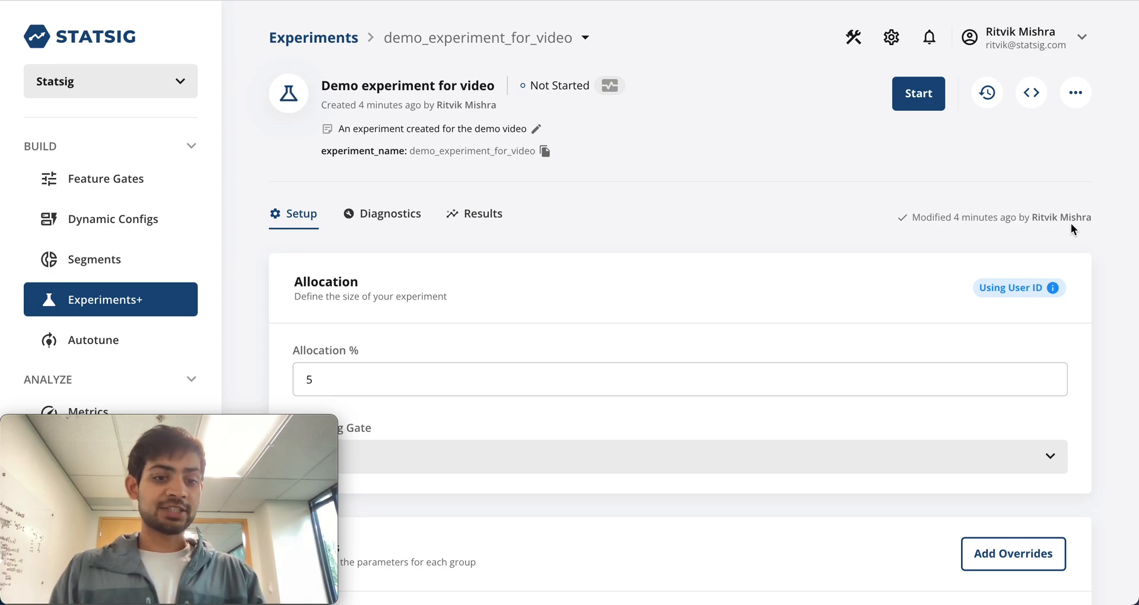
Start the experiment and confirm so it shows as In Progress.
click(917, 93)
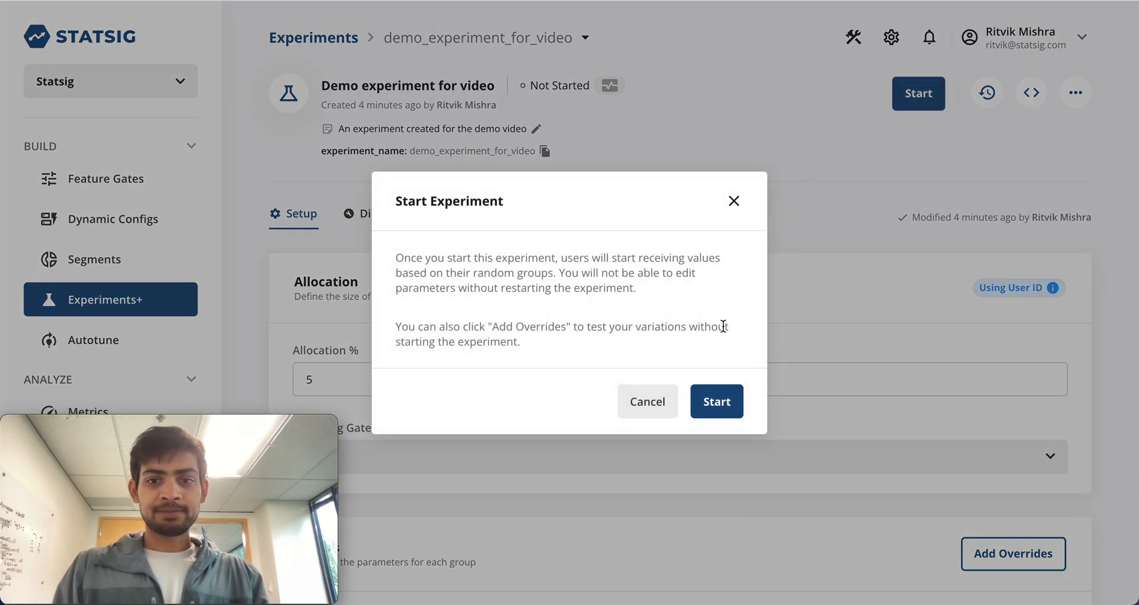
click(716, 401)
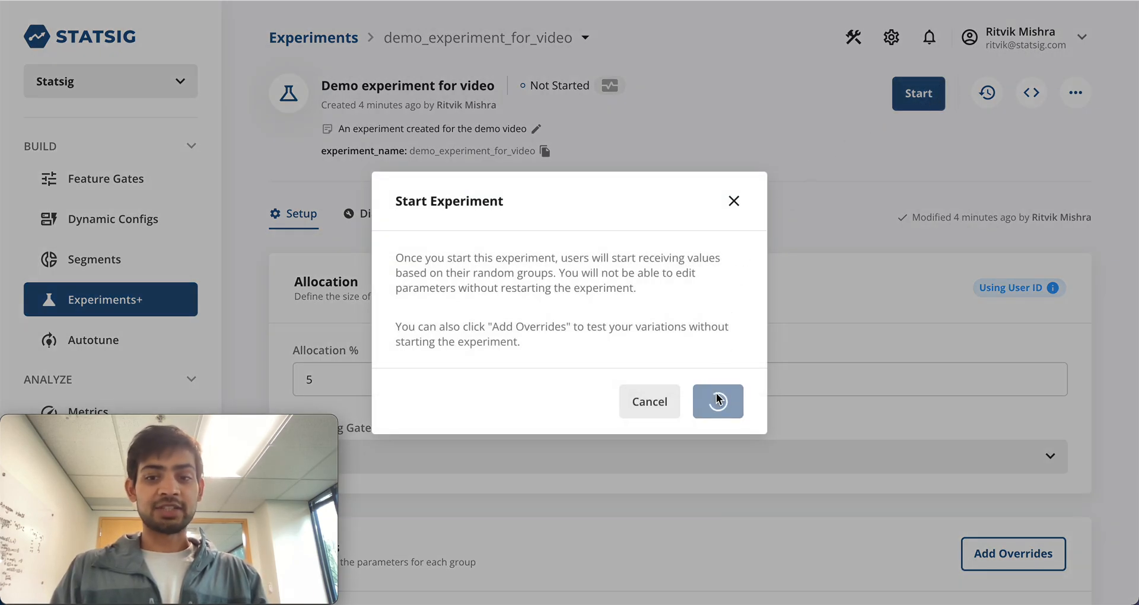
click(717, 401)
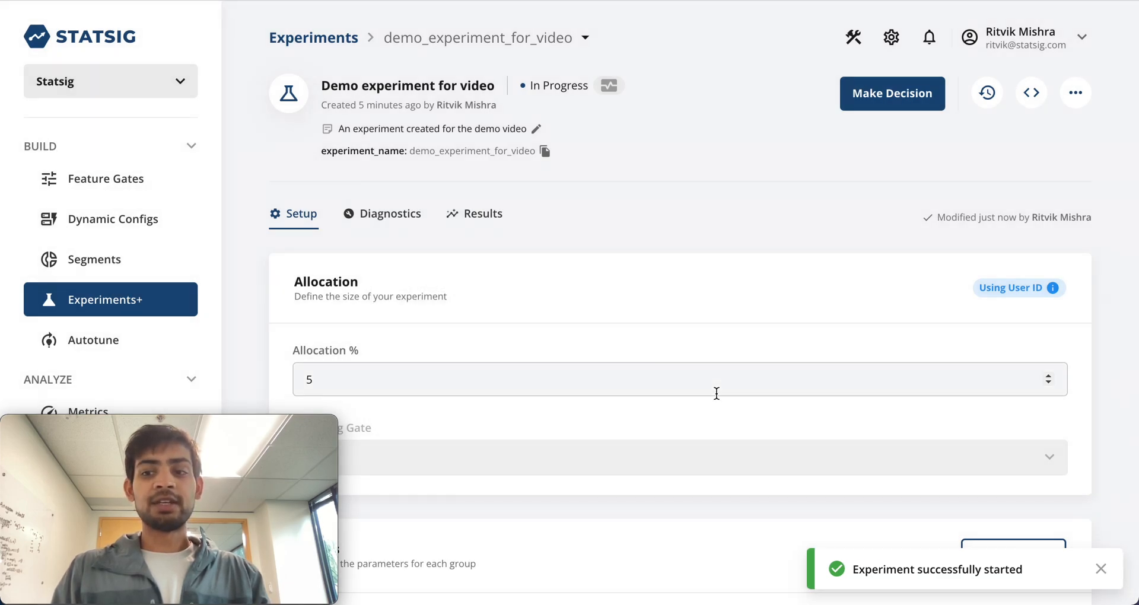
scroll(down, 3)
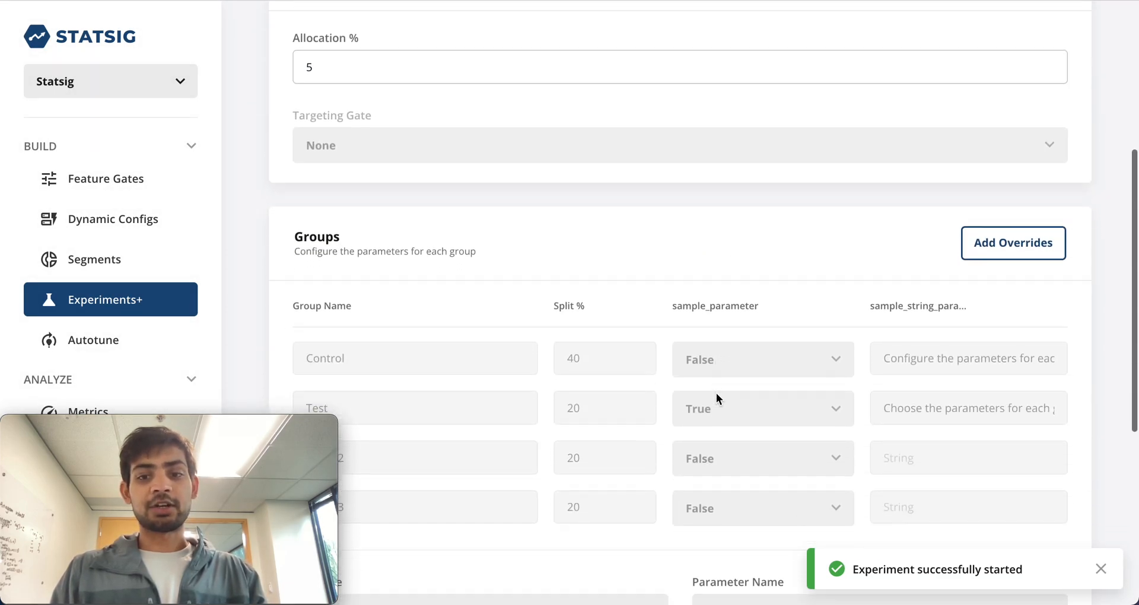
scroll(down, 3)
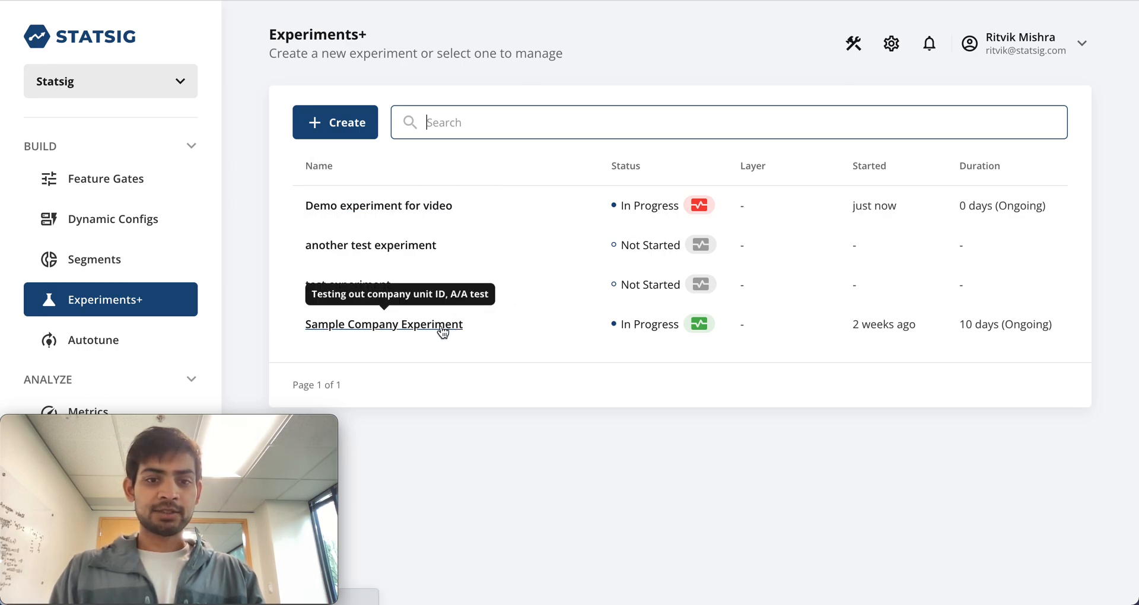
View Sample Company Experiment results: 250 exposures, 131 Control vs 119 Test.
click(383, 324)
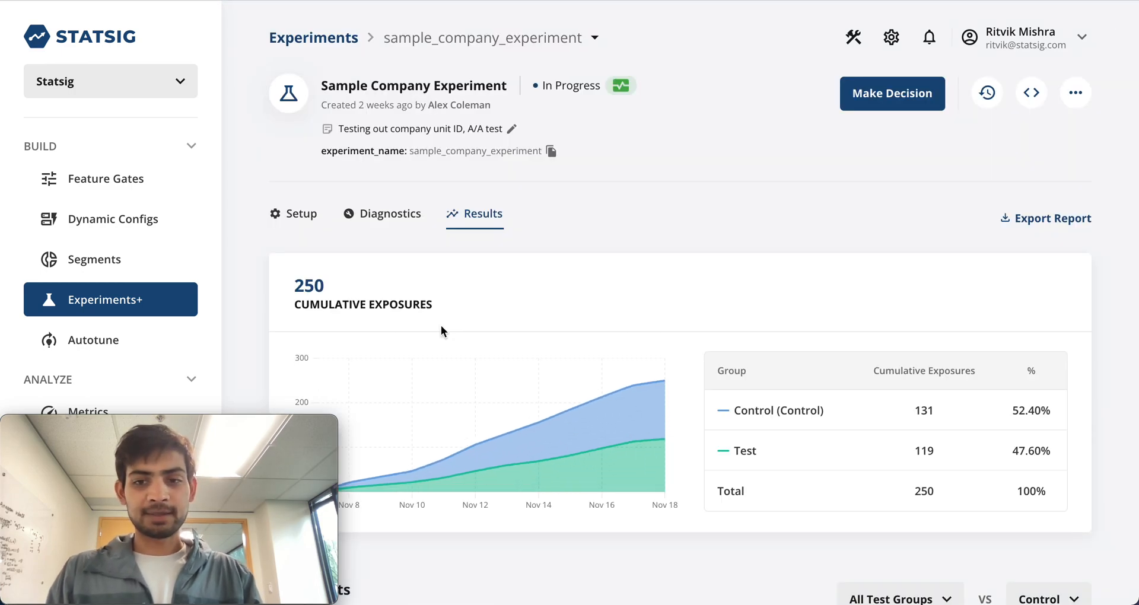
scroll(down, 3)
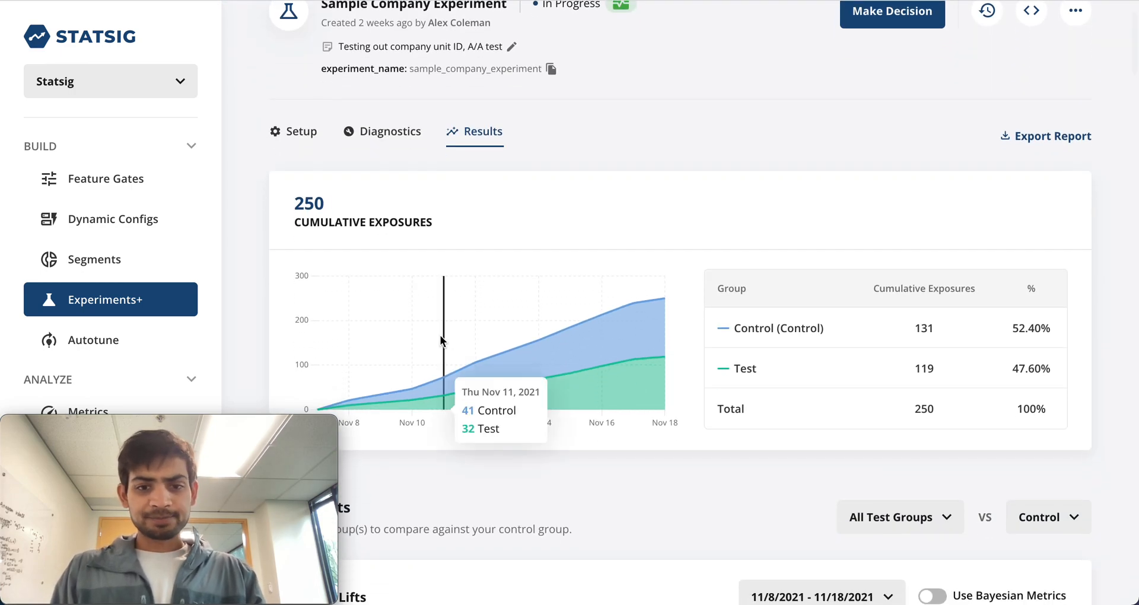
scroll(down, 3)
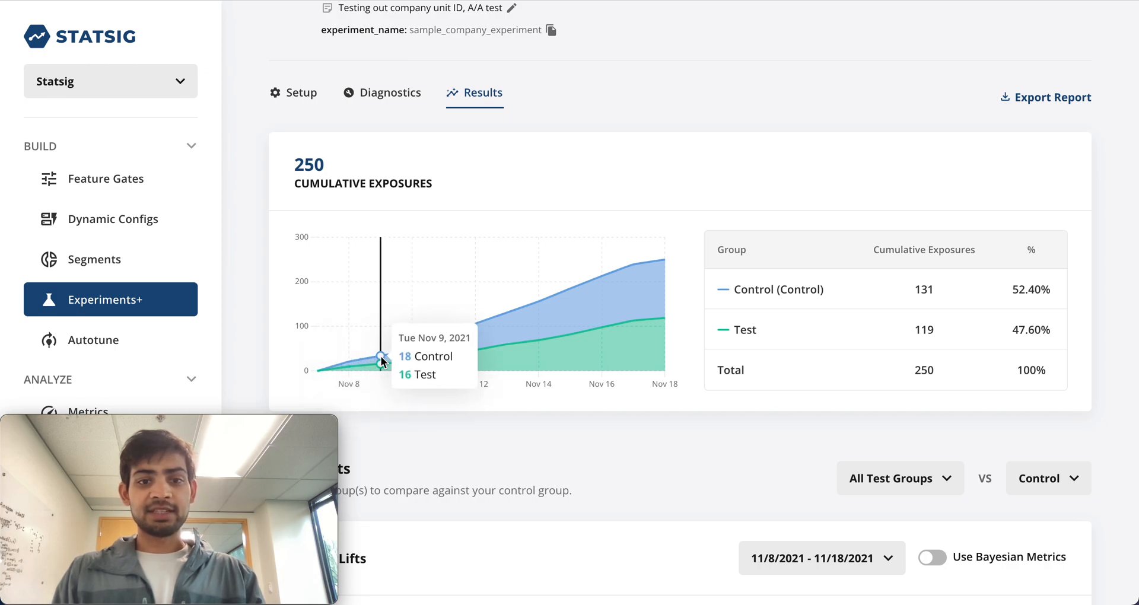
mouse_move(537, 334)
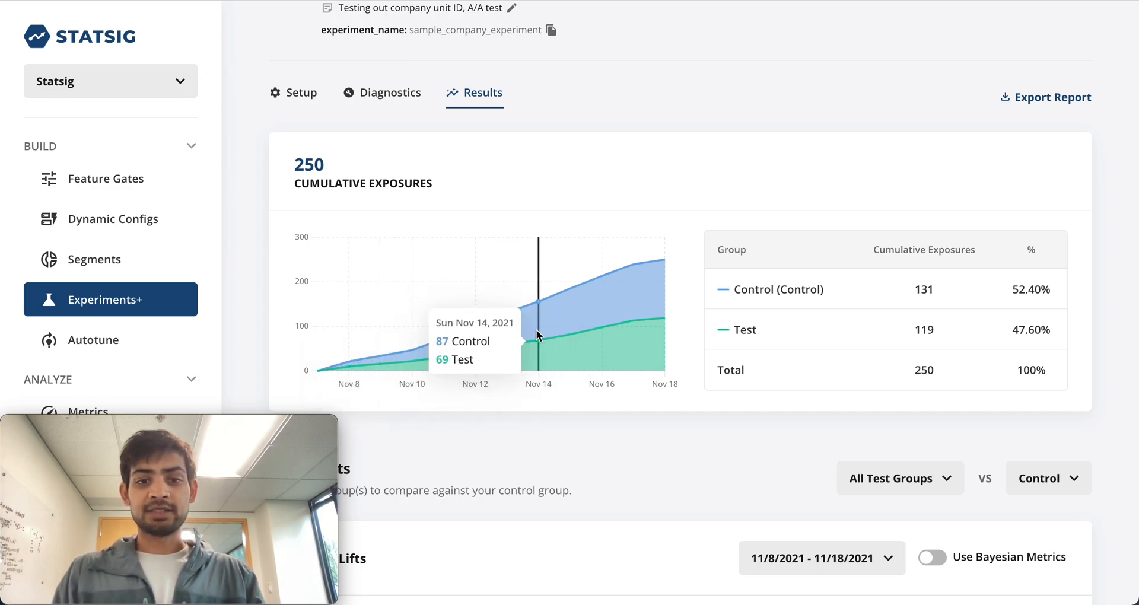
mouse_move(650, 315)
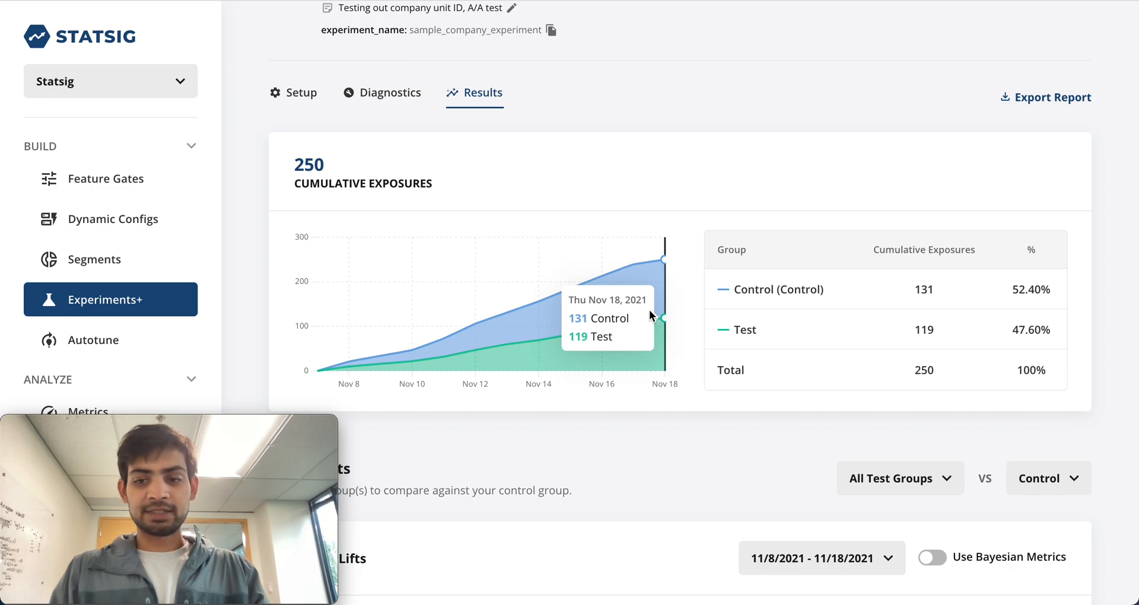
scroll(down, 3)
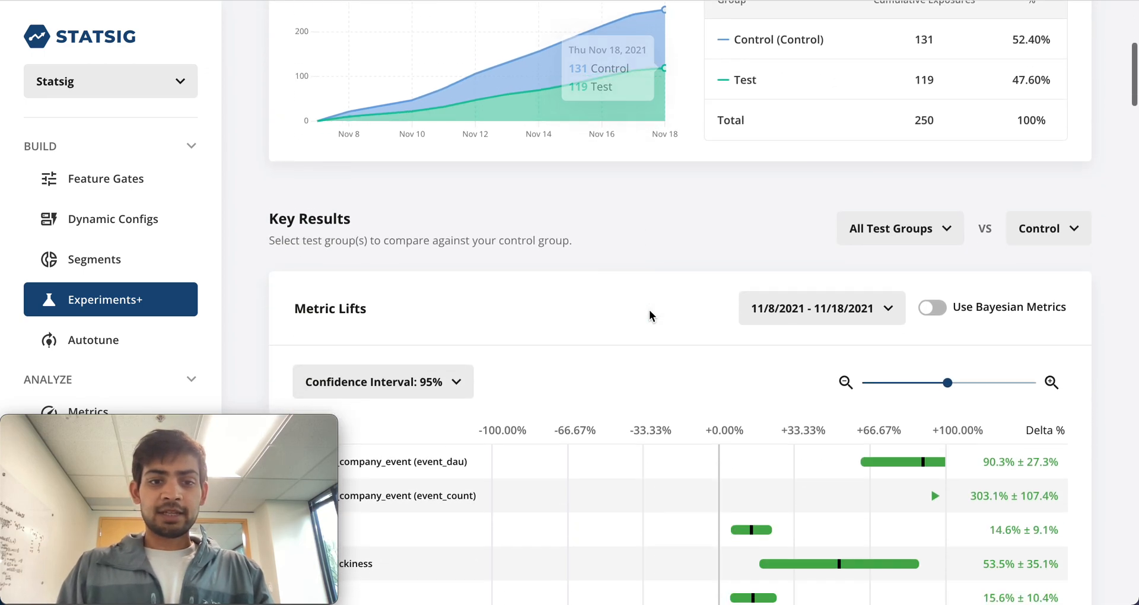
scroll(down, 3)
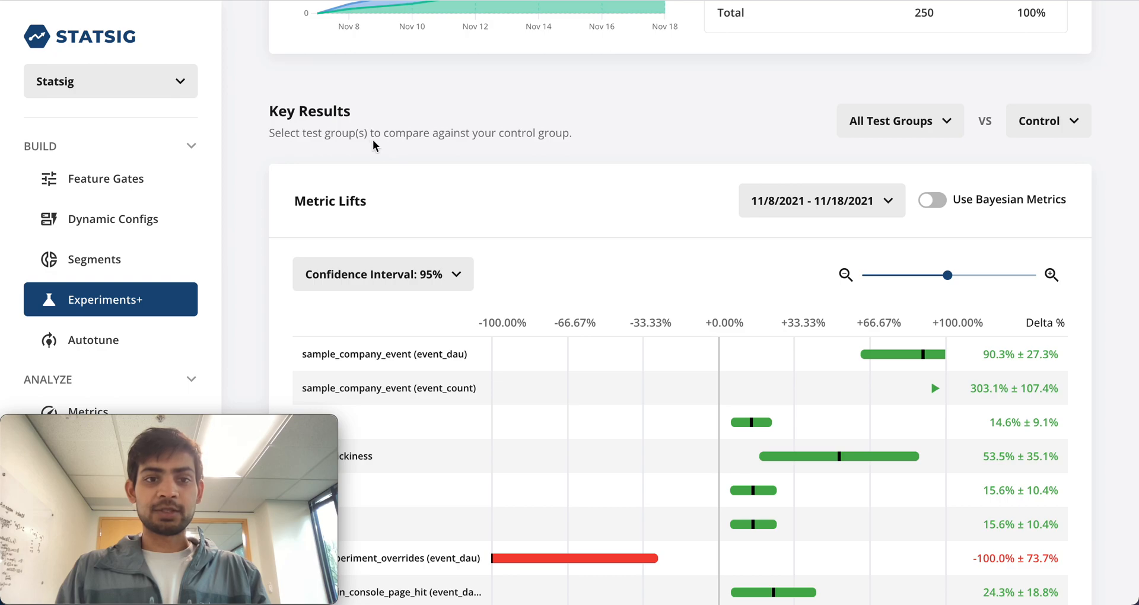
scroll(down, 3)
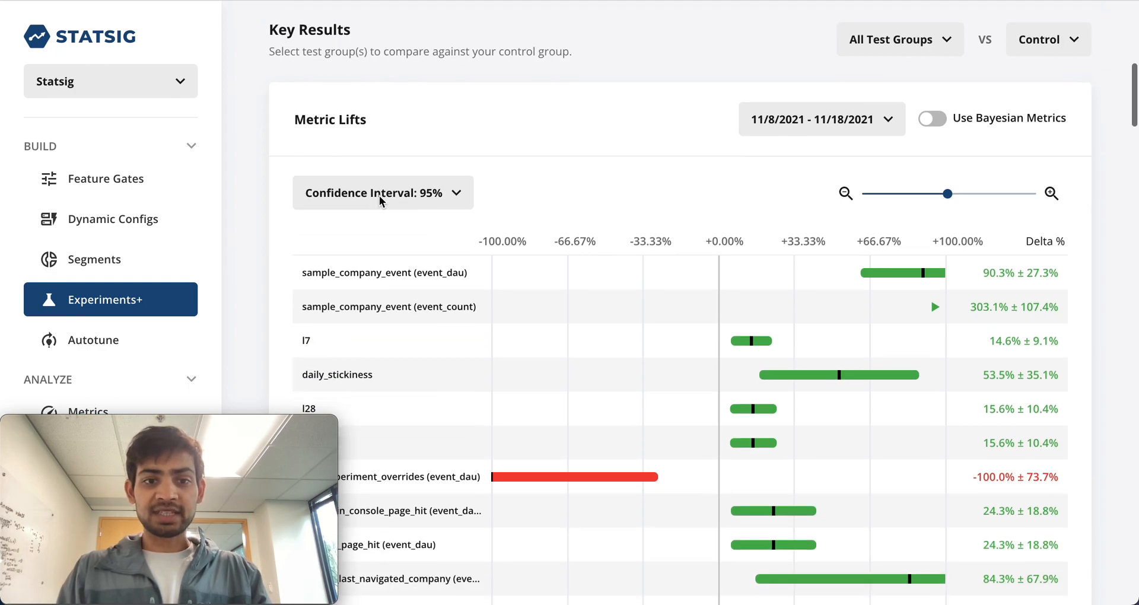
scroll(down, 3)
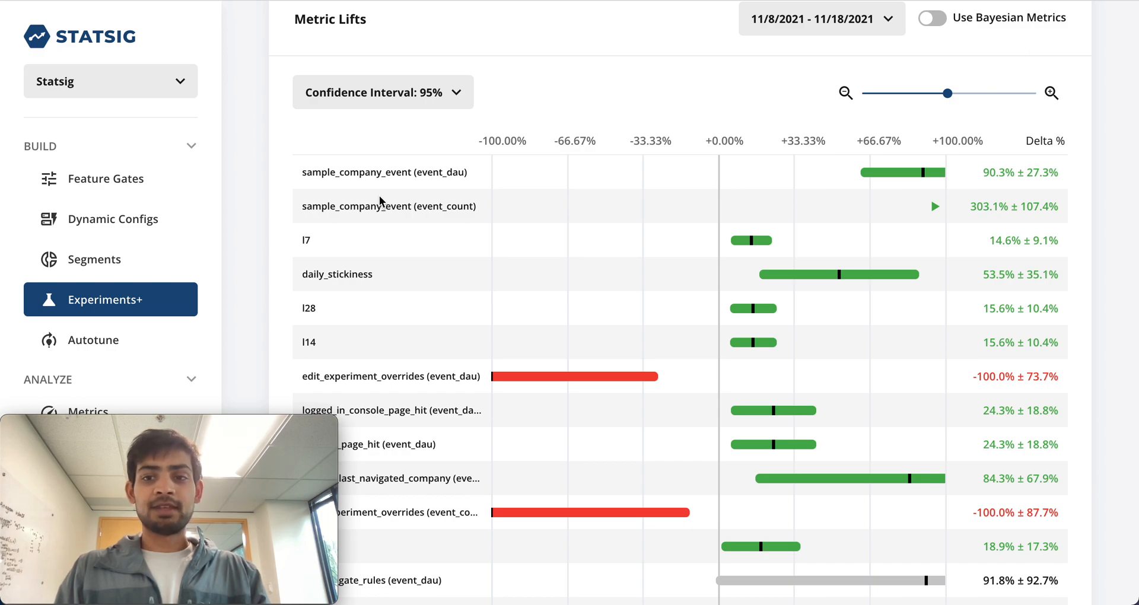
scroll(down, 3)
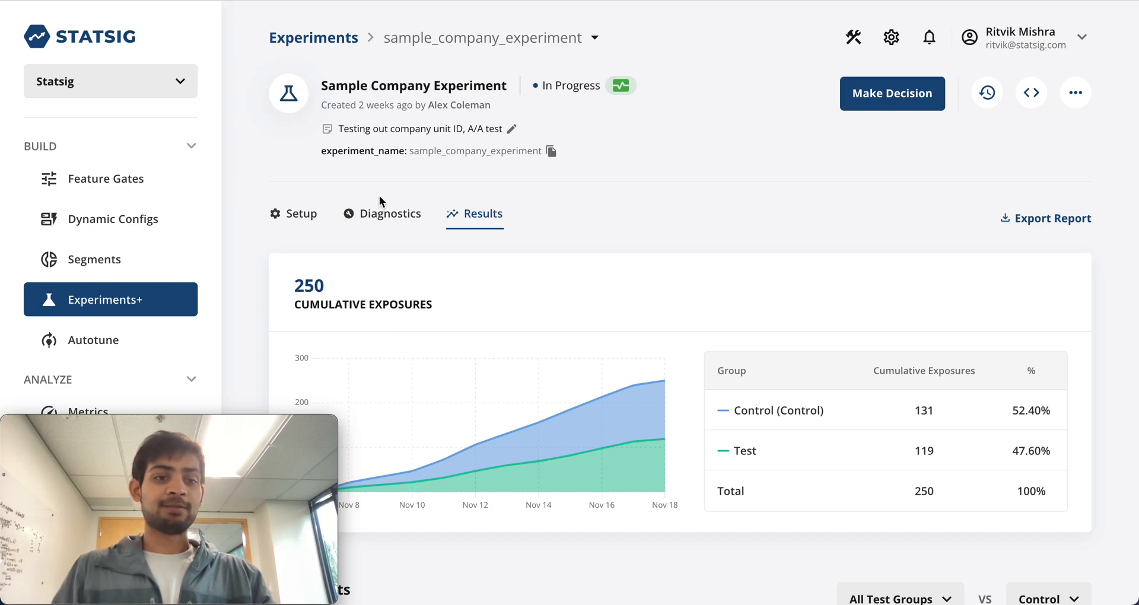
mouse_move(603, 201)
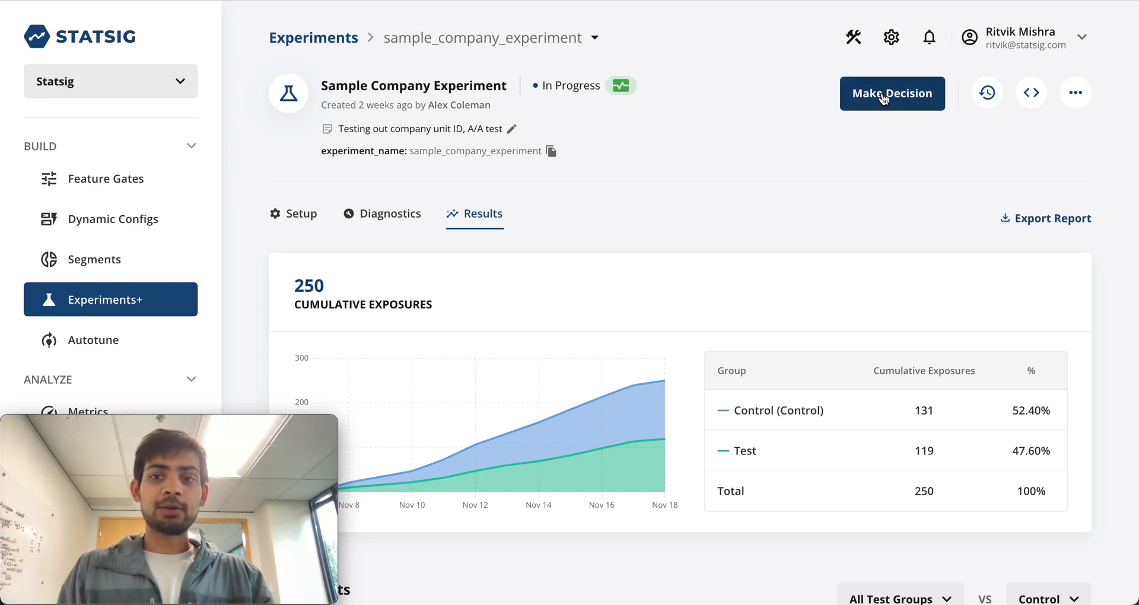
click(893, 93)
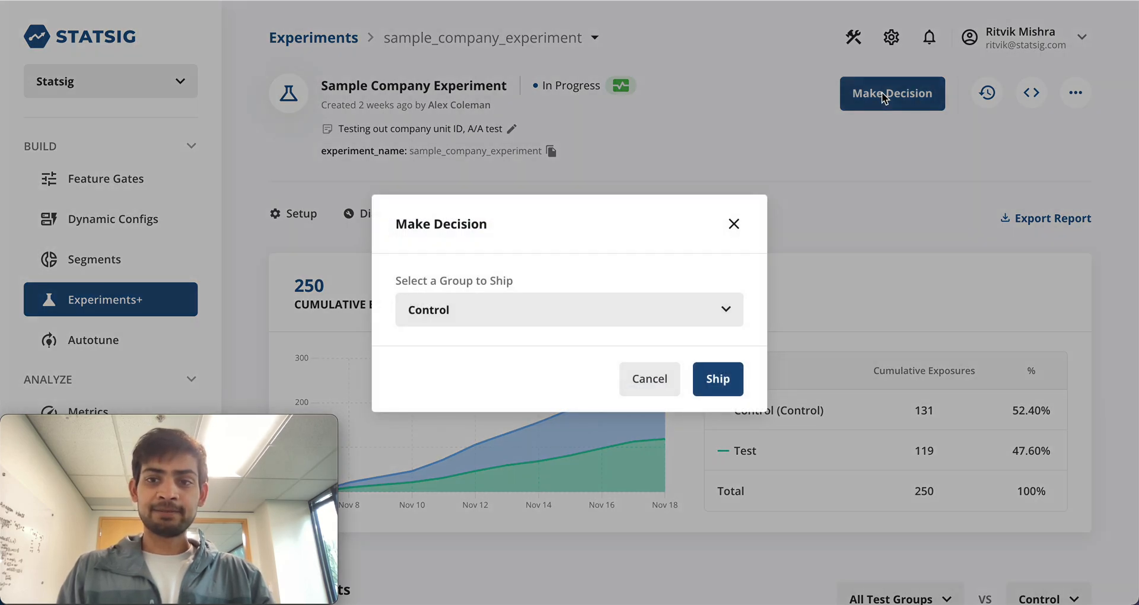
click(569, 310)
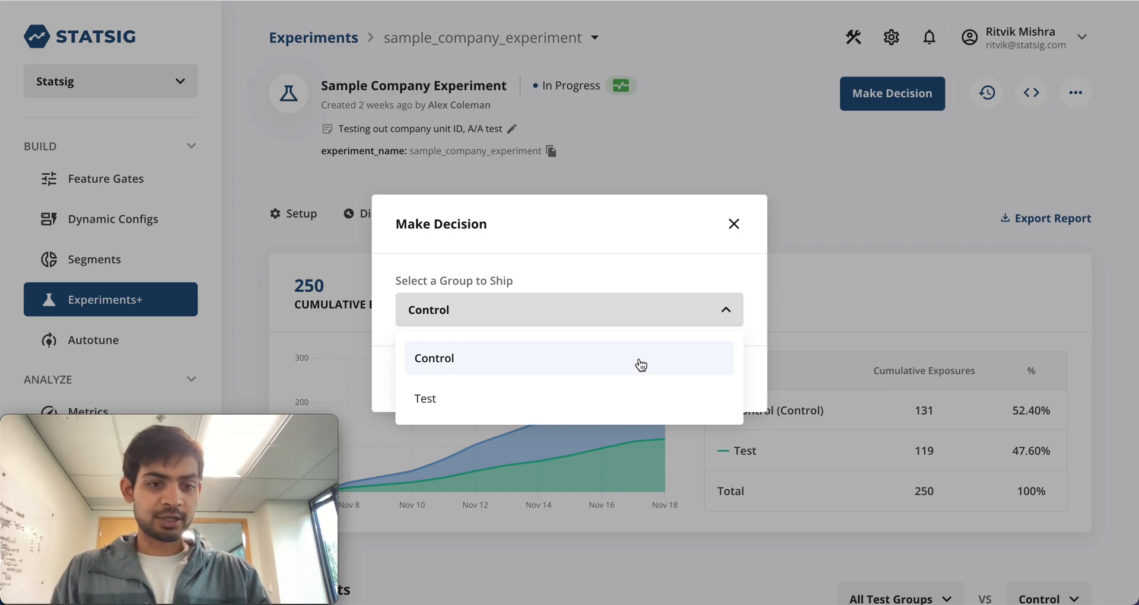
click(435, 357)
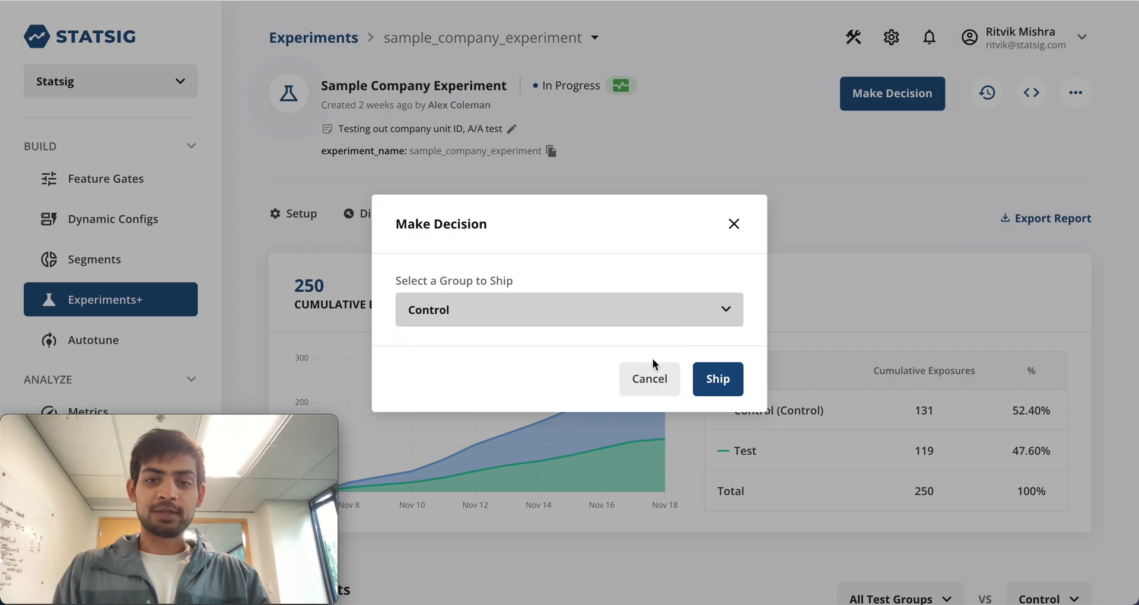
click(568, 310)
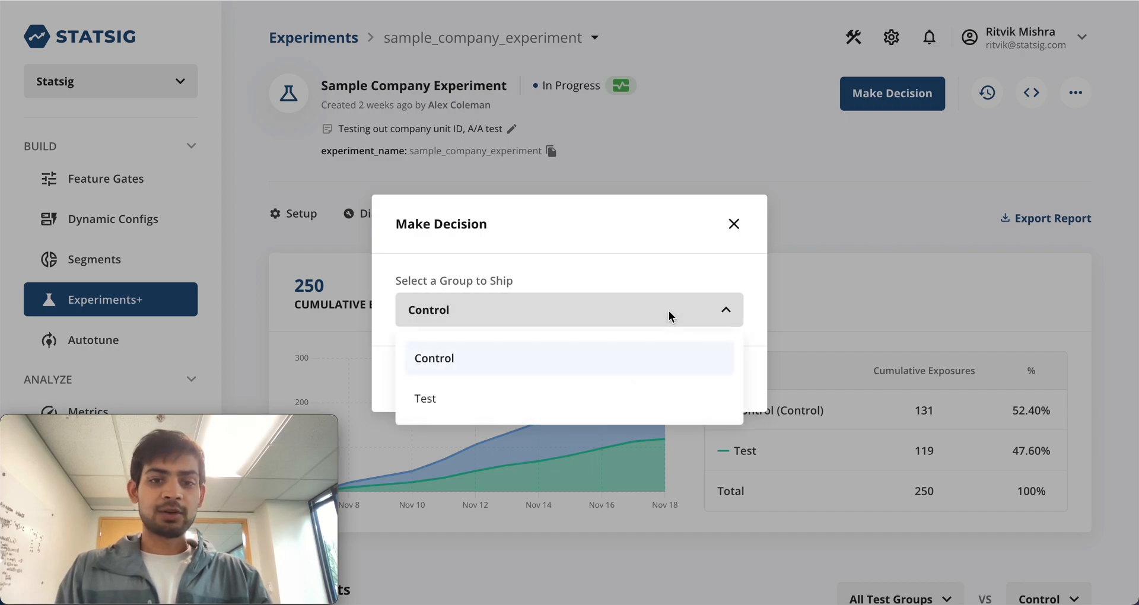
mouse_move(635, 400)
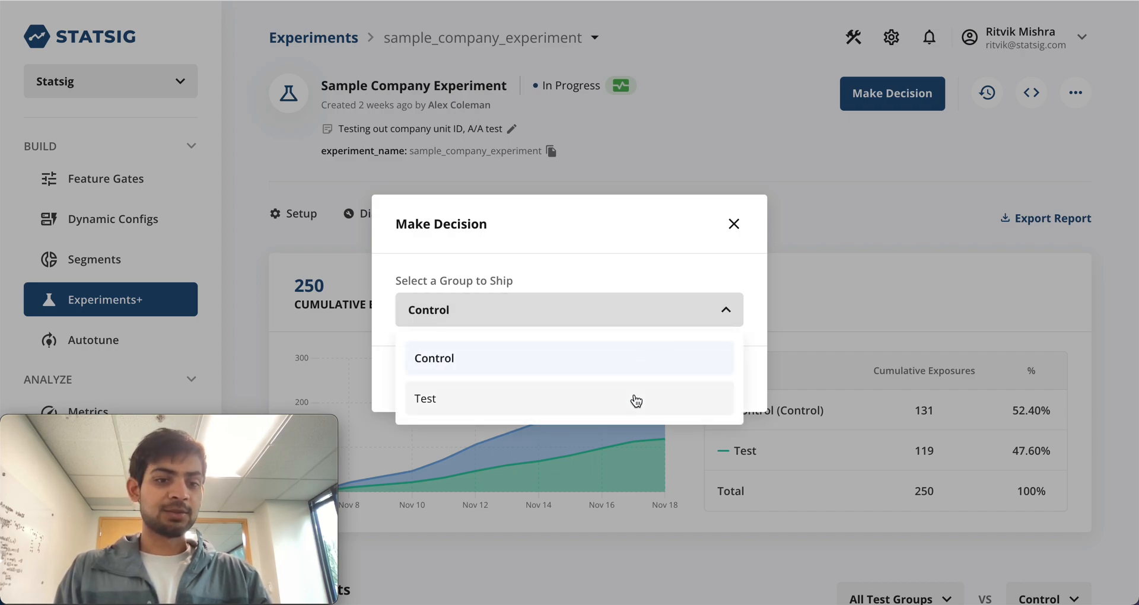
click(425, 398)
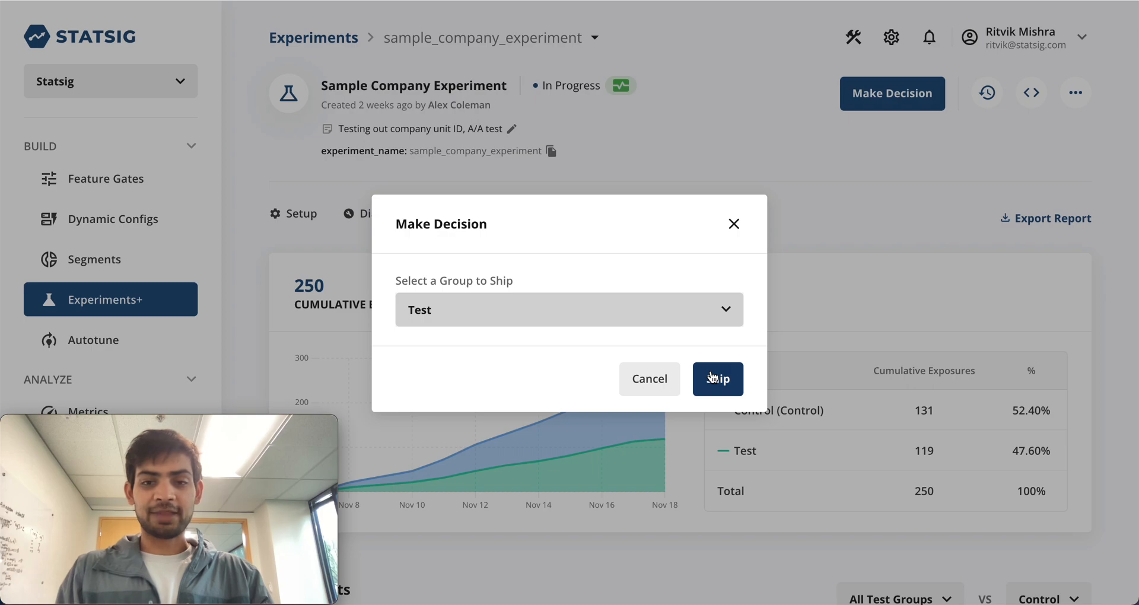
click(734, 224)
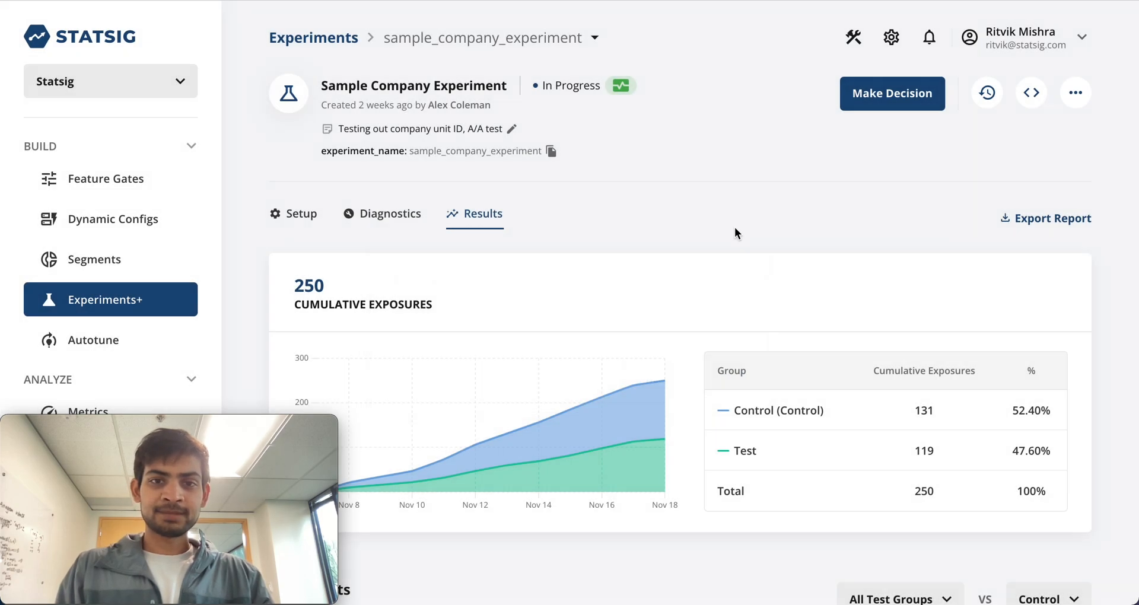